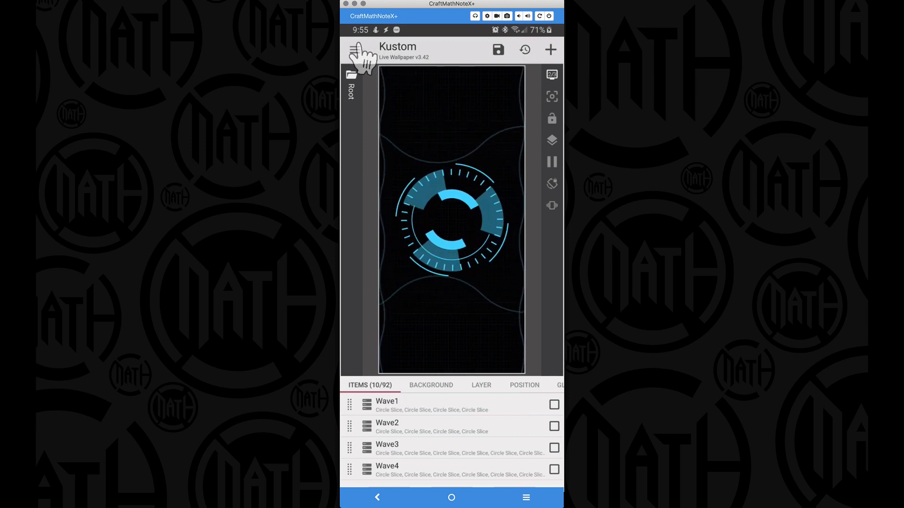
Add a single Shape item to a blank wallpaper and open its settings.
left_click(550, 49)
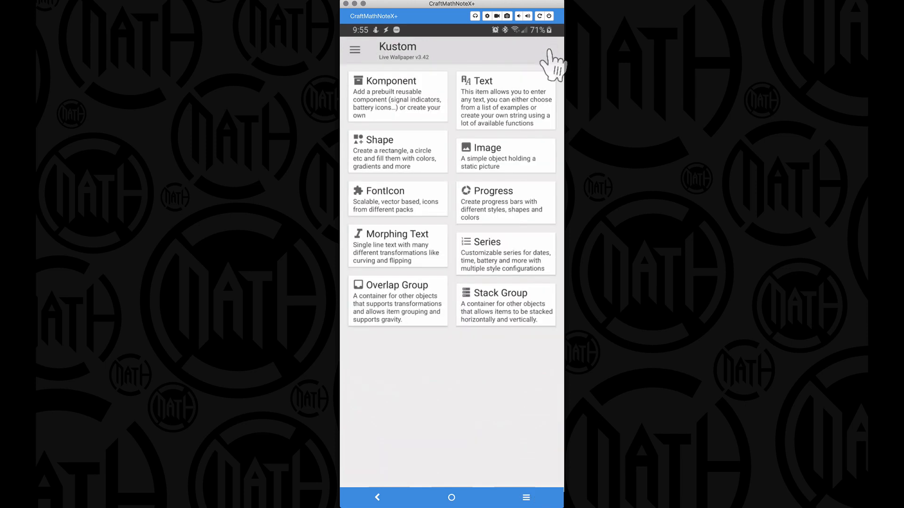
left_click(398, 153)
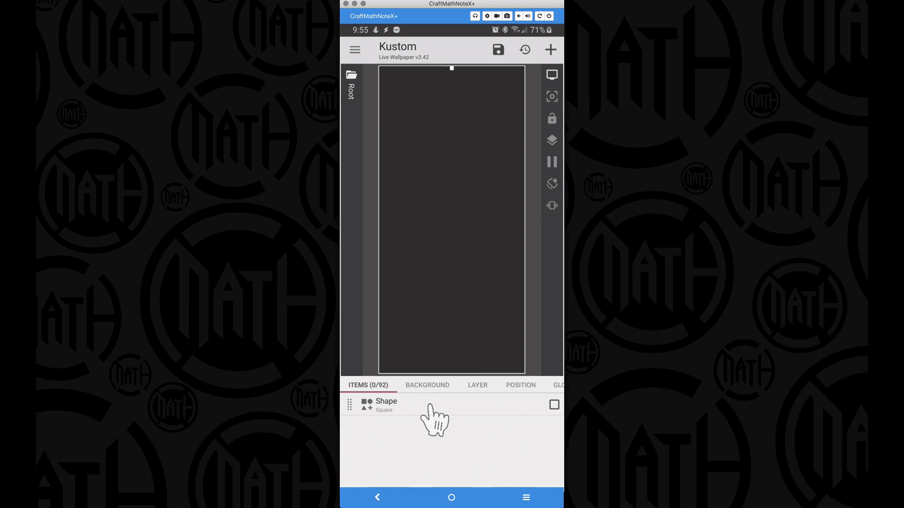
left_click(386, 405)
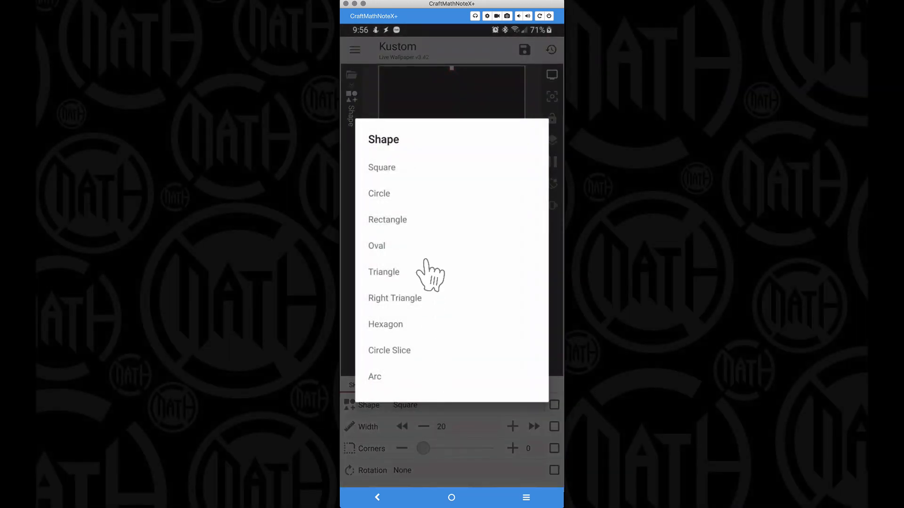
Make the shape a 600×20 Circle Slice with a 90-degree angle.
left_click(390, 350)
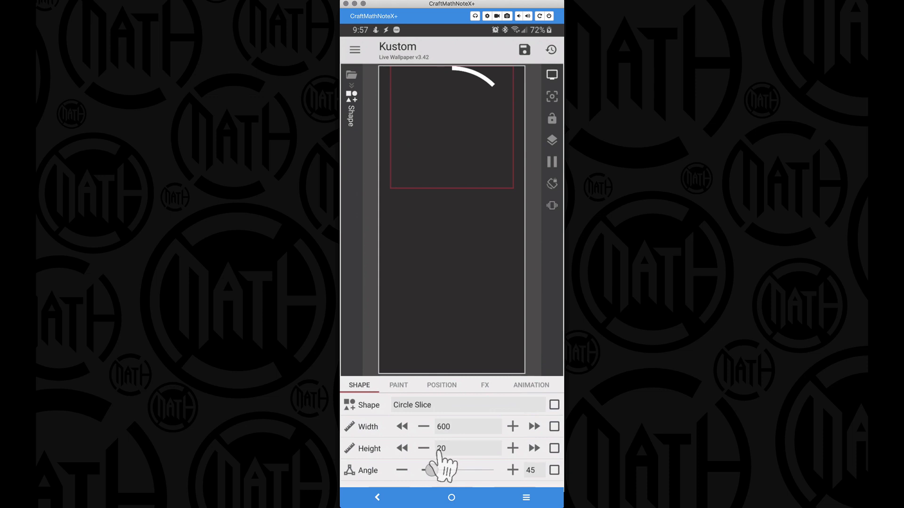
left_click(532, 471)
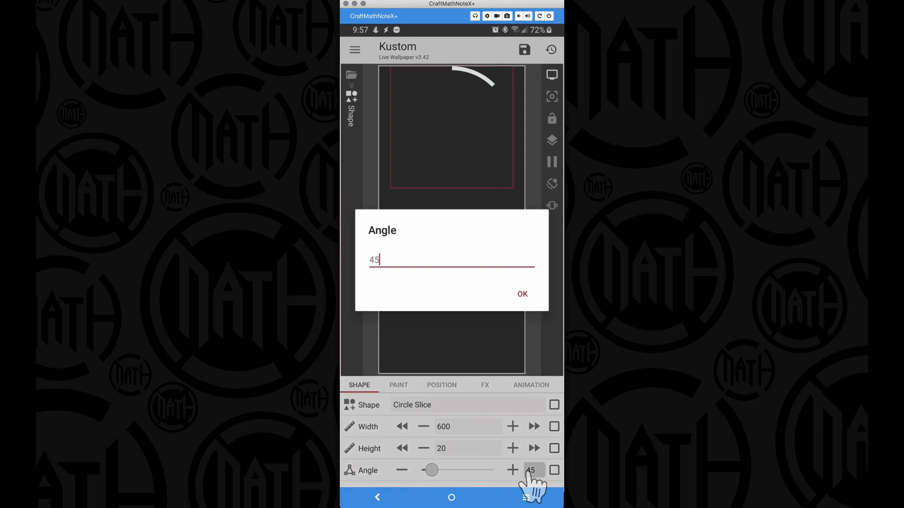
left_click(452, 259)
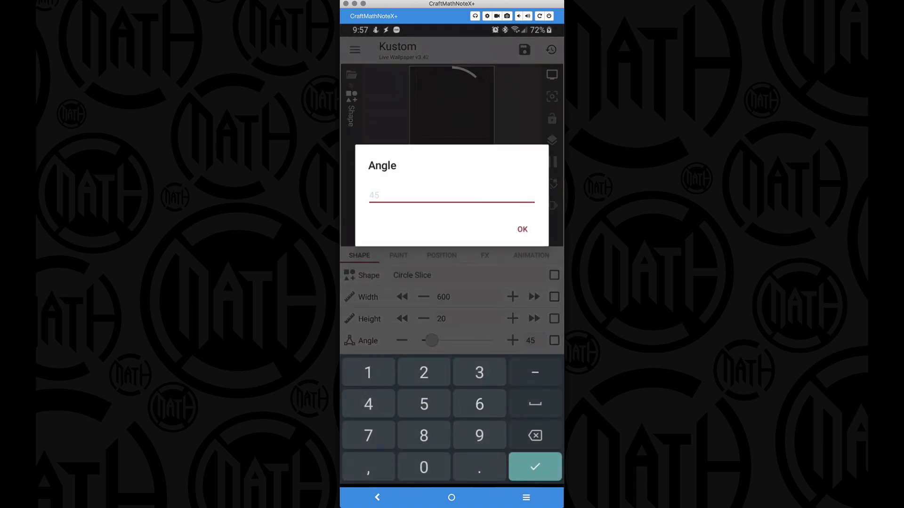
type("90")
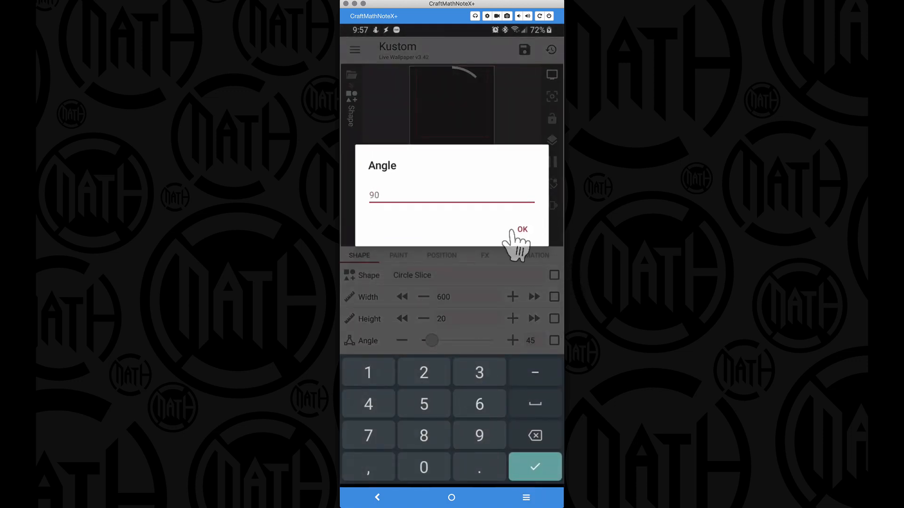
left_click(521, 229)
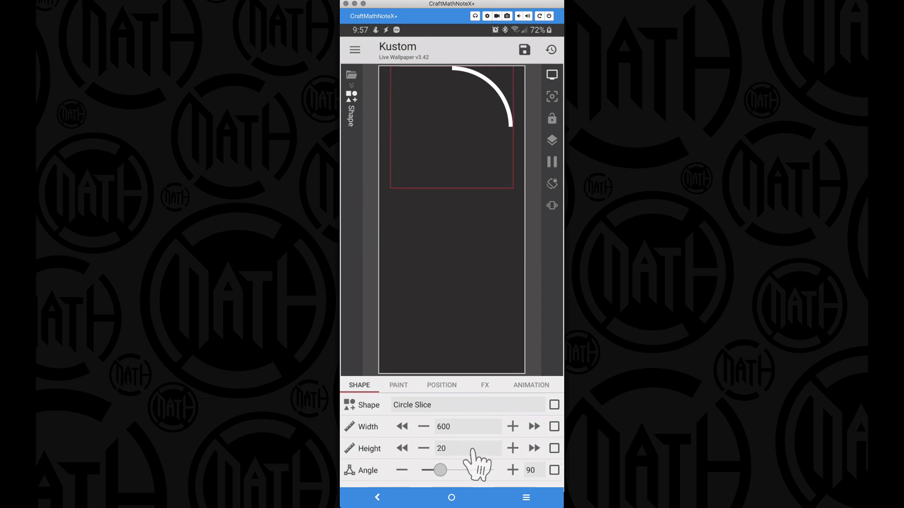
mouse_move(478, 461)
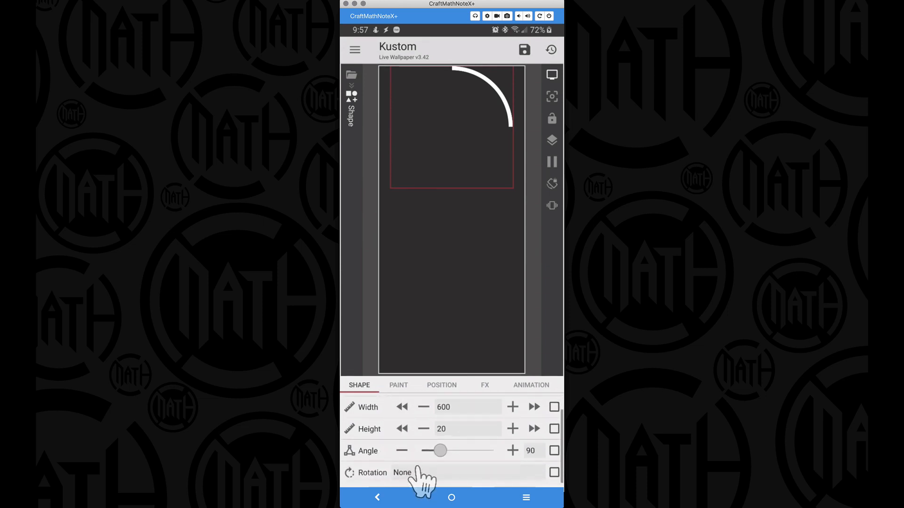
Set the arc's rotation to Manual with a 315 offset, then return to Root.
left_click(402, 472)
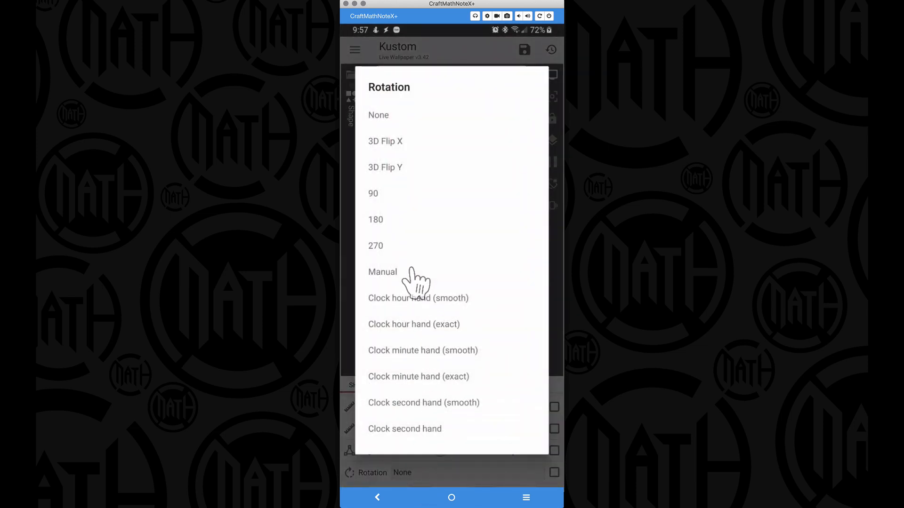
left_click(382, 272)
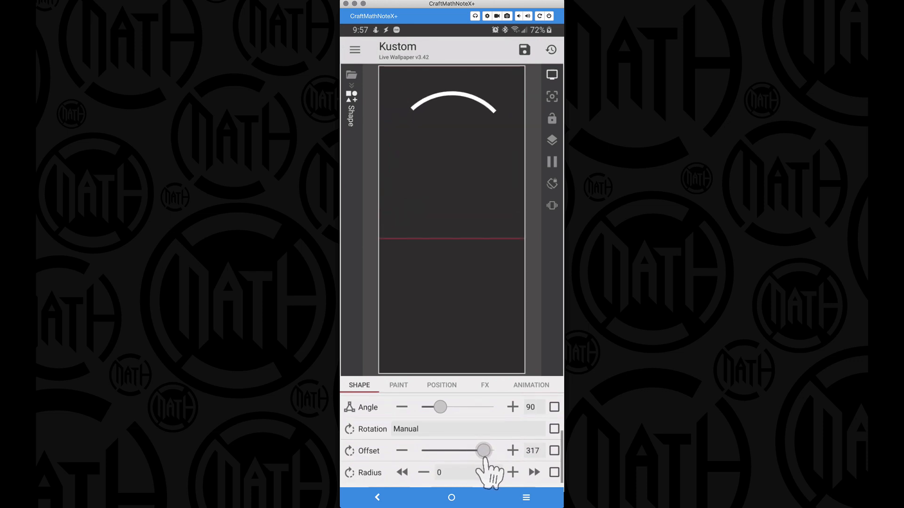
mouse_move(536, 415)
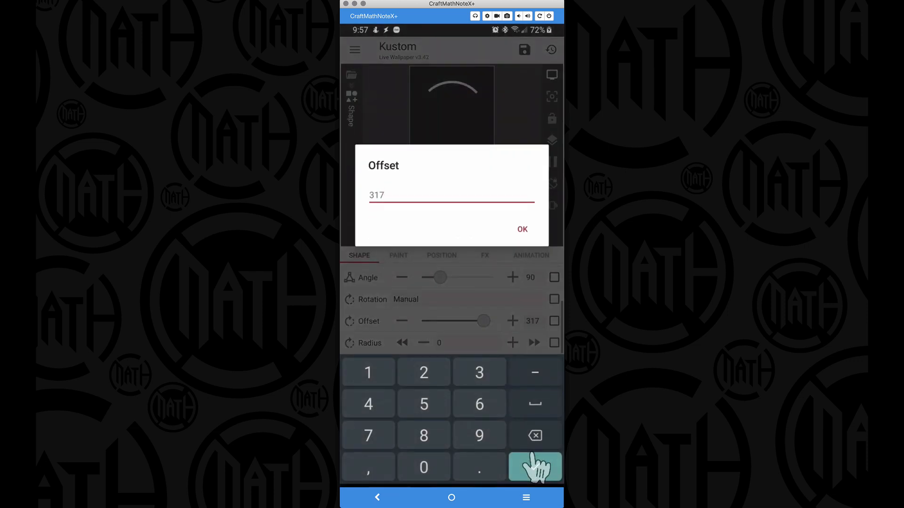
left_click(534, 435)
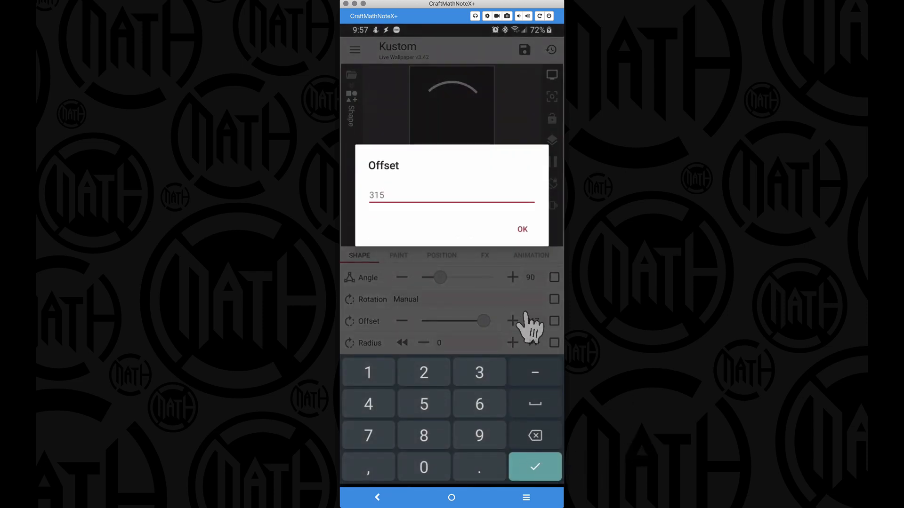
left_click(521, 229)
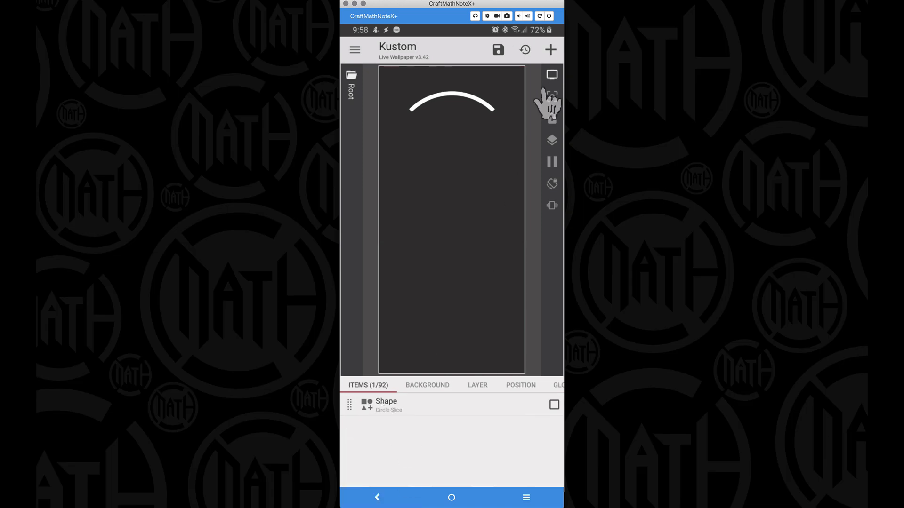
Add a Stack Group and move the arc shape into it.
left_click(550, 49)
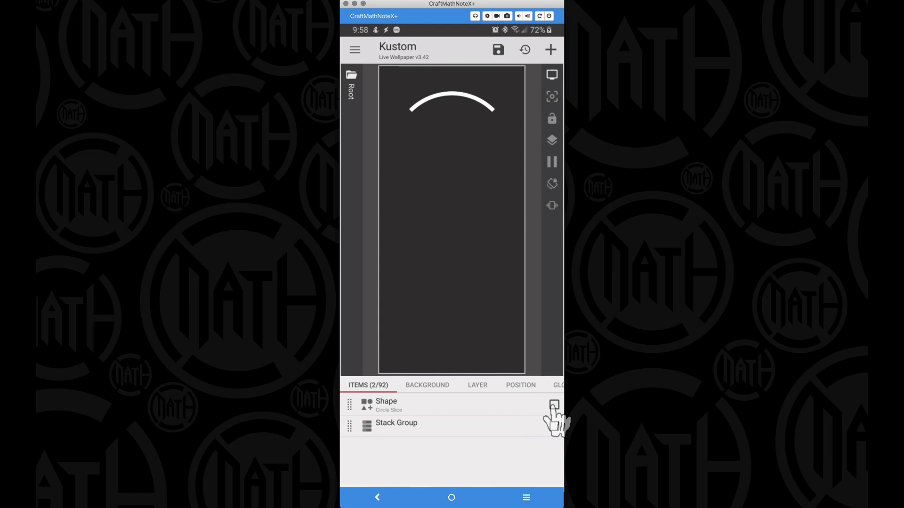
left_click(553, 405)
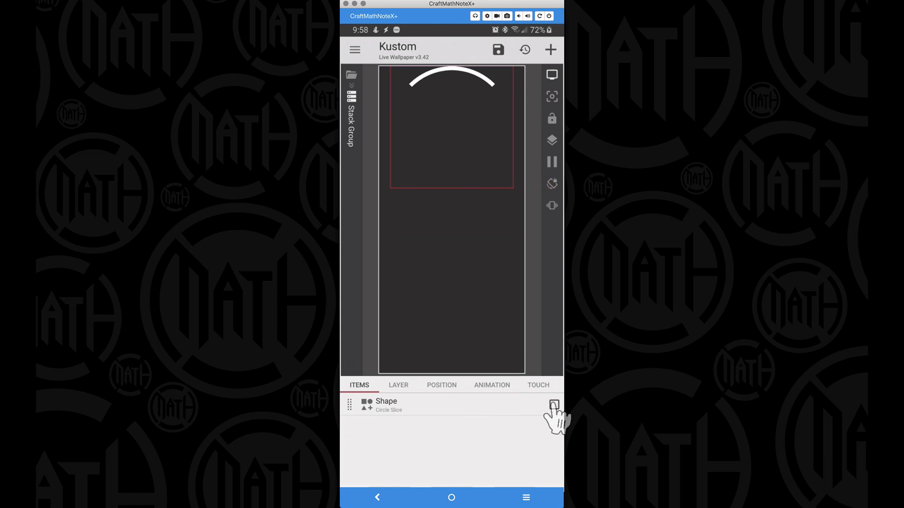
left_click(553, 405)
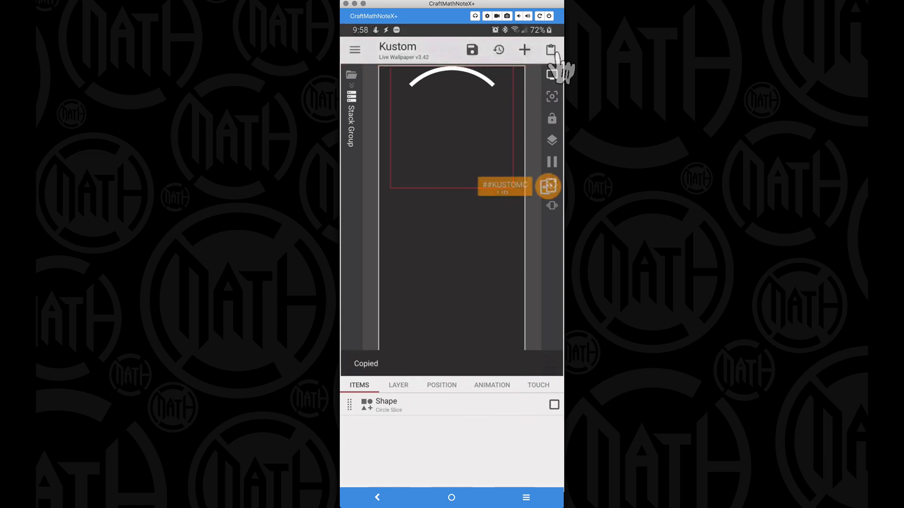
Paste a copy of the arc and set the group's stacking to Horizontal Center.
left_click(549, 49)
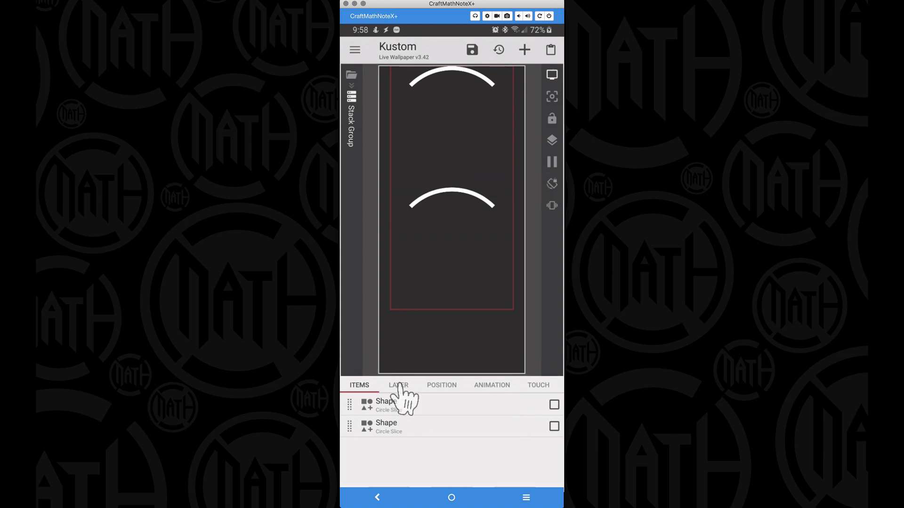
left_click(398, 385)
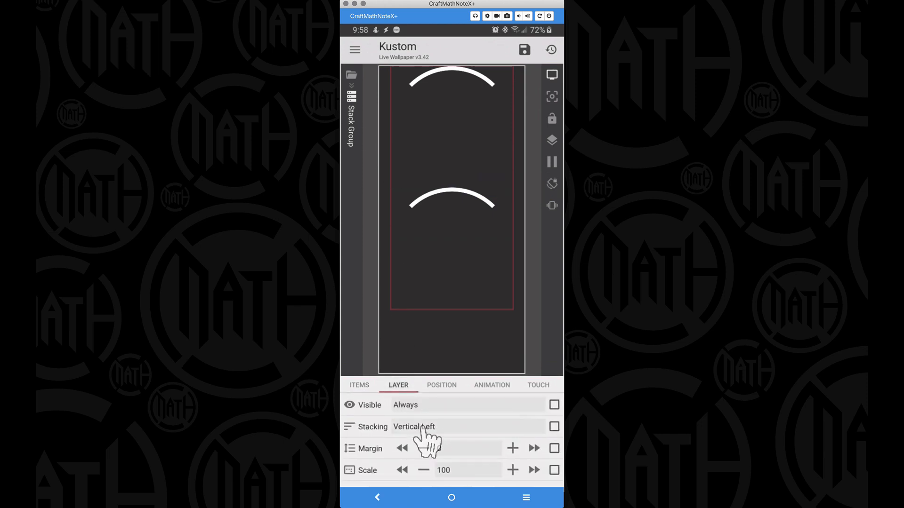
left_click(414, 426)
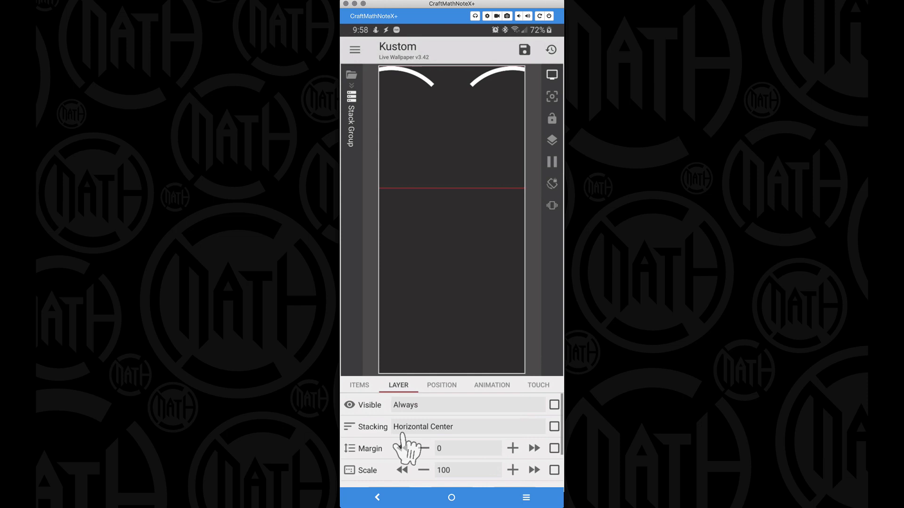
mouse_move(480, 175)
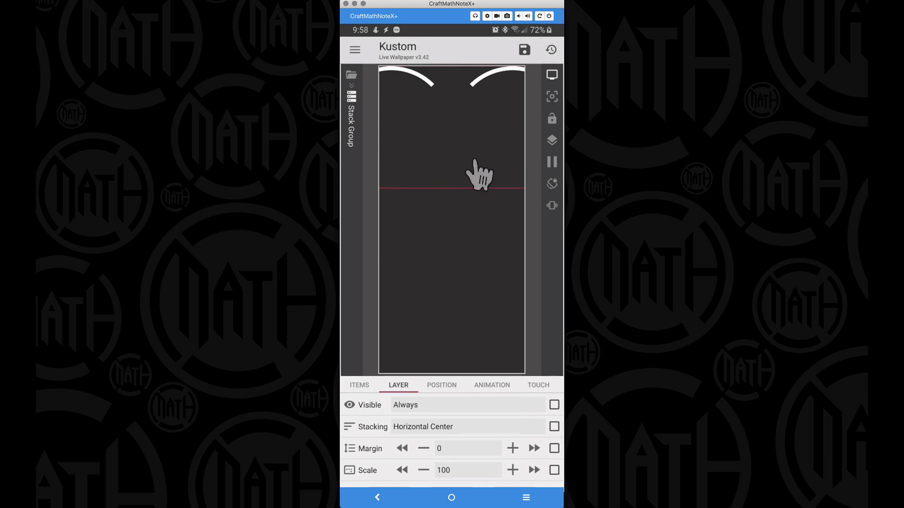
Change the second arc's rotation offset to 135 so it curves the opposite way.
left_click(358, 385)
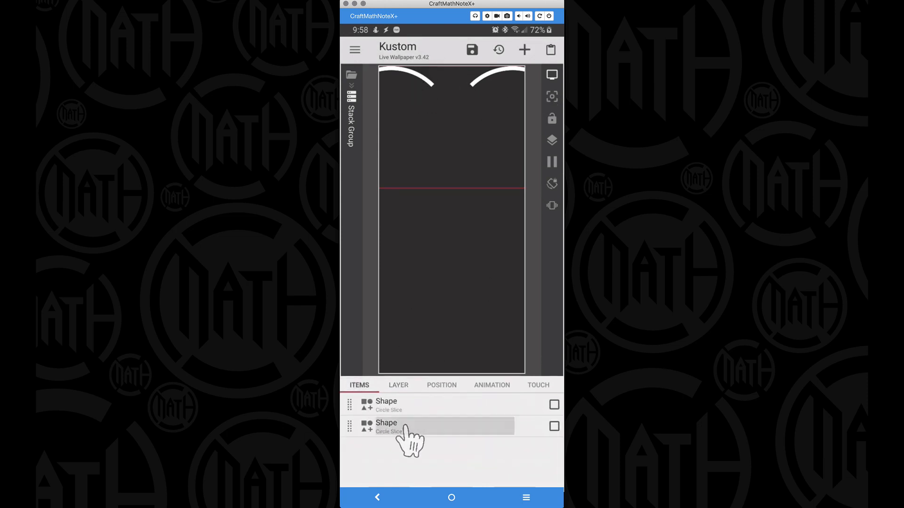
left_click(385, 427)
type("1")
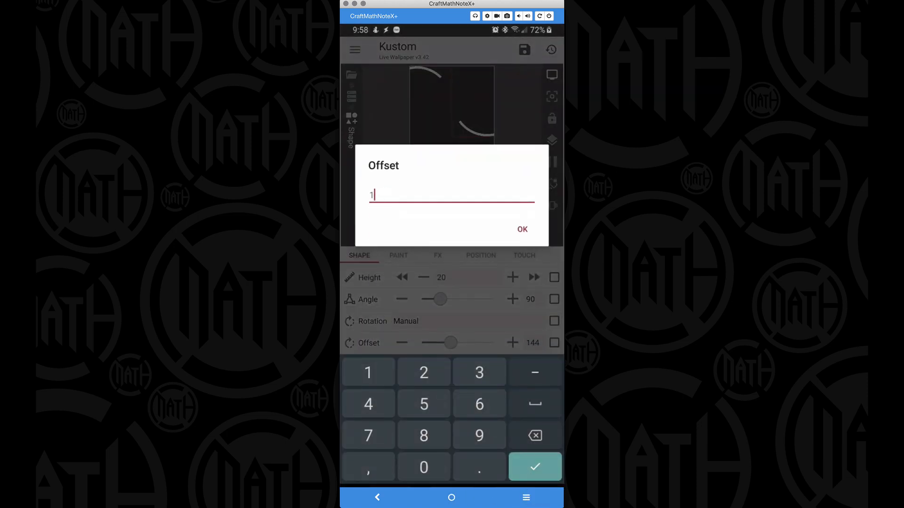
left_click(522, 229)
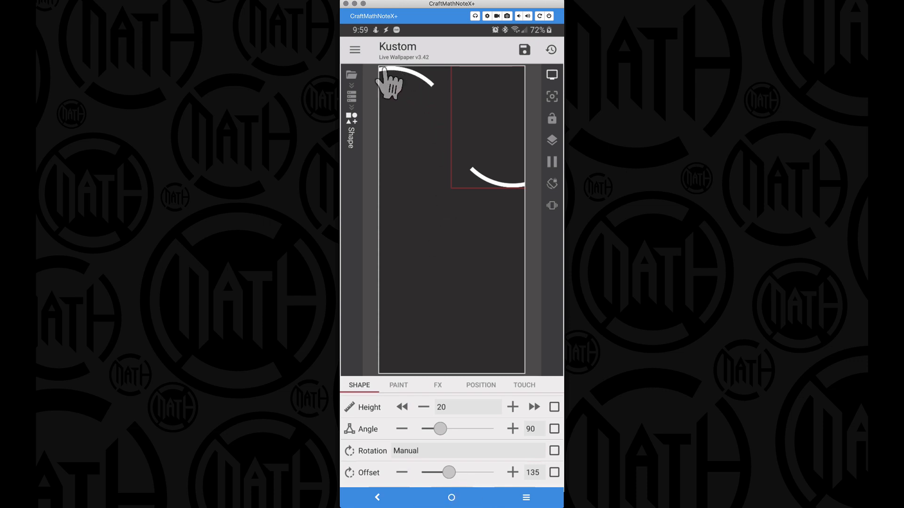
mouse_move(437, 352)
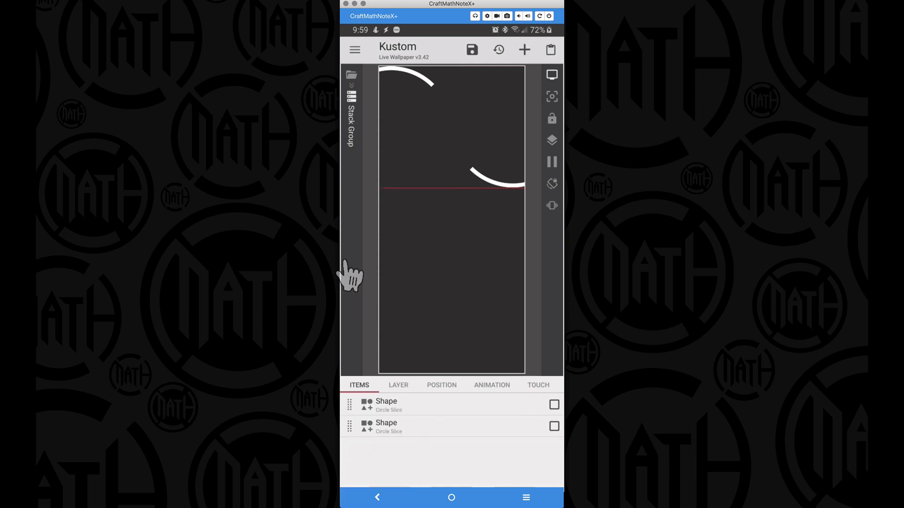
Set the Stack Group margin to -140 and open the lower arc's settings.
left_click(398, 385)
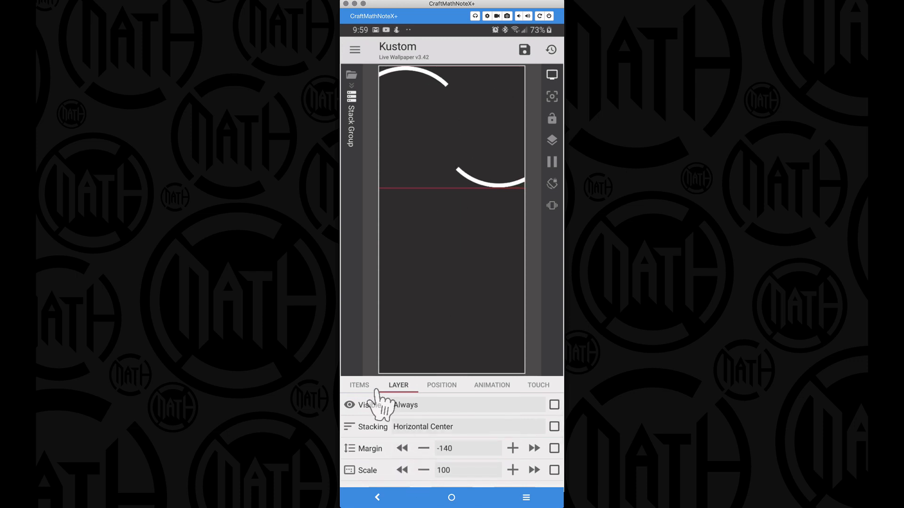
left_click(360, 385)
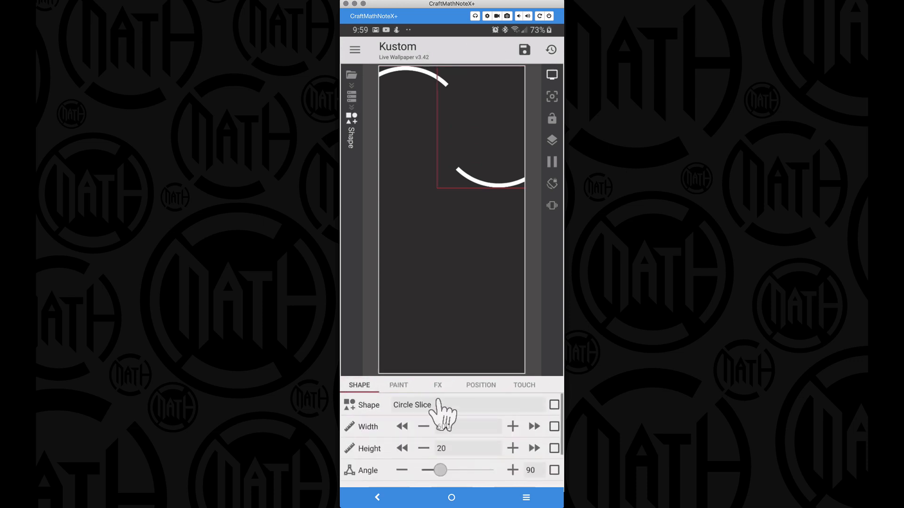
Raise the arc's bottom padding until both arcs join into a smooth S-wave.
left_click(480, 385)
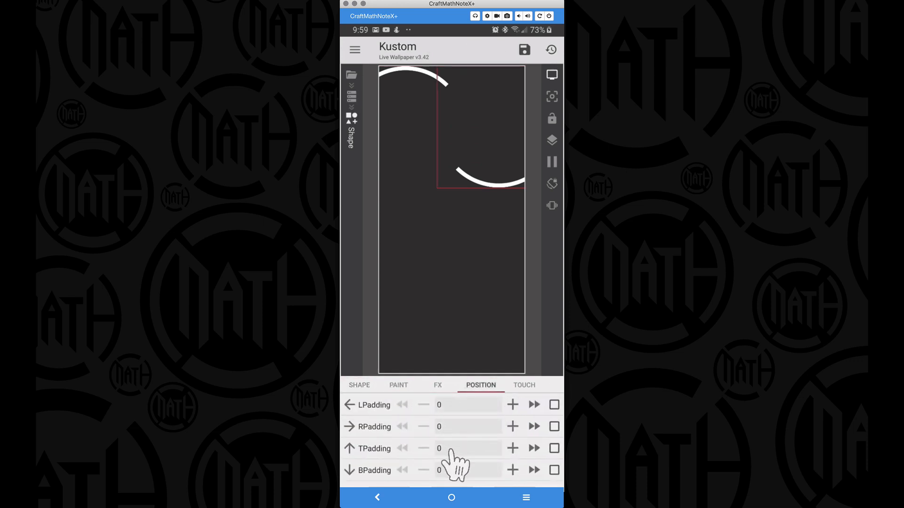
left_click(533, 470)
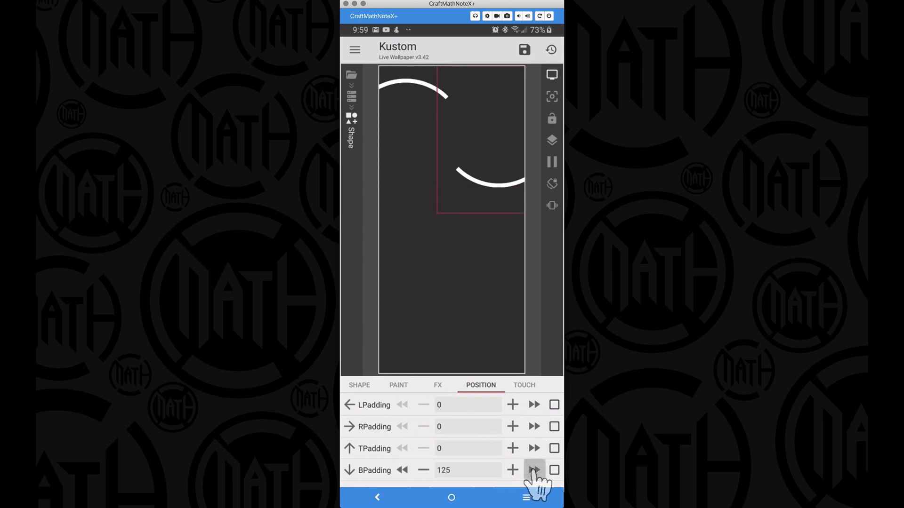
left_click(532, 470)
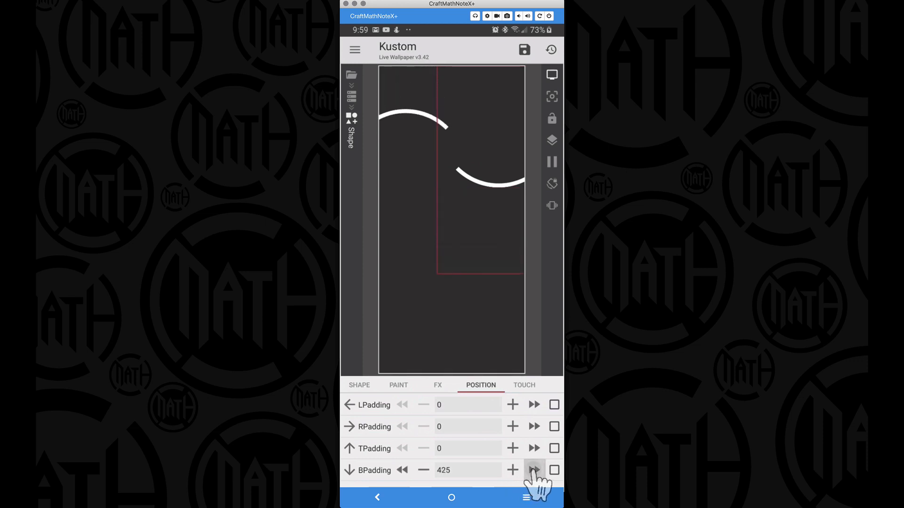
left_click(533, 469)
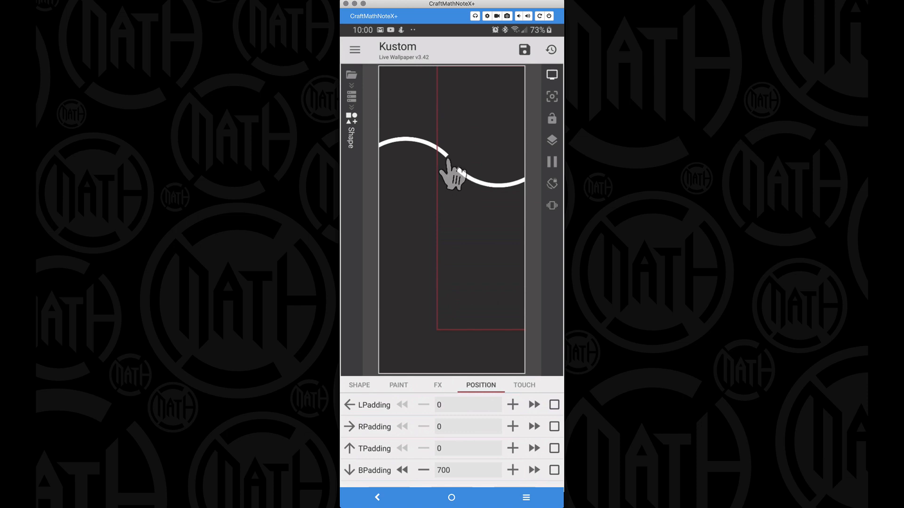
left_click(359, 385)
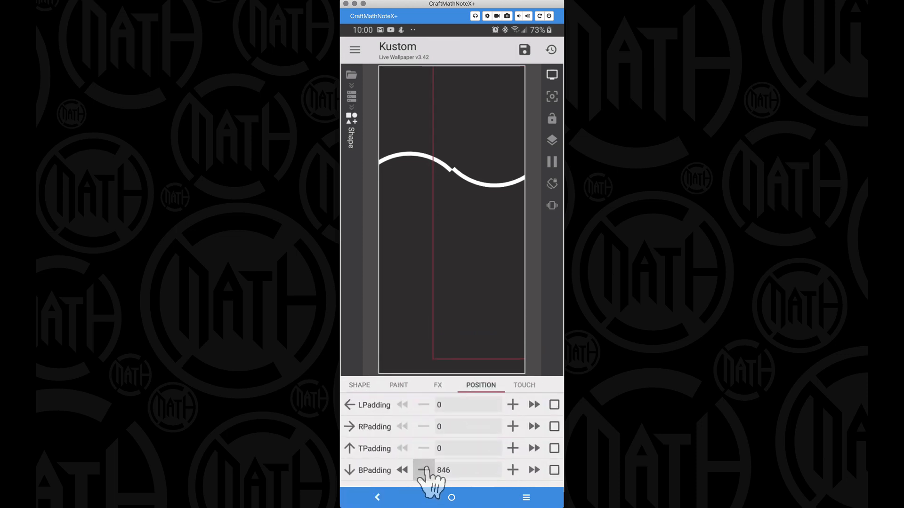
left_click(358, 385)
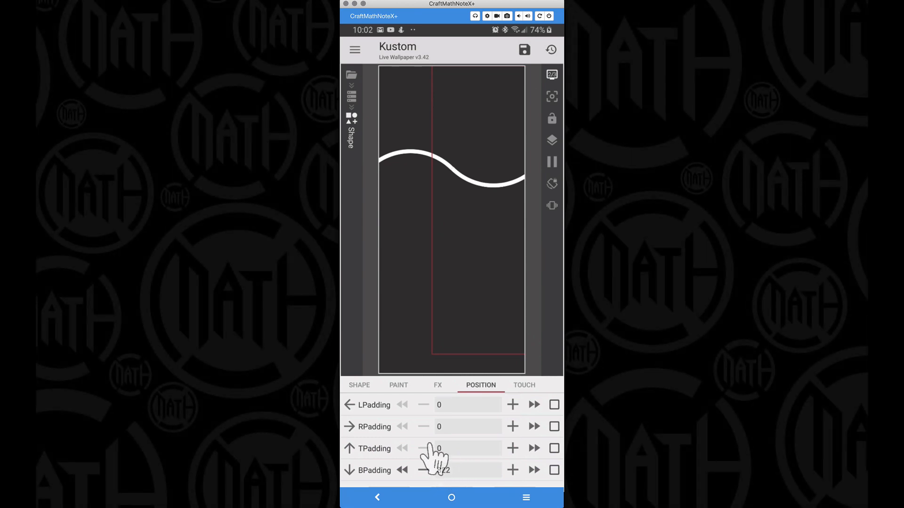
left_click(443, 470)
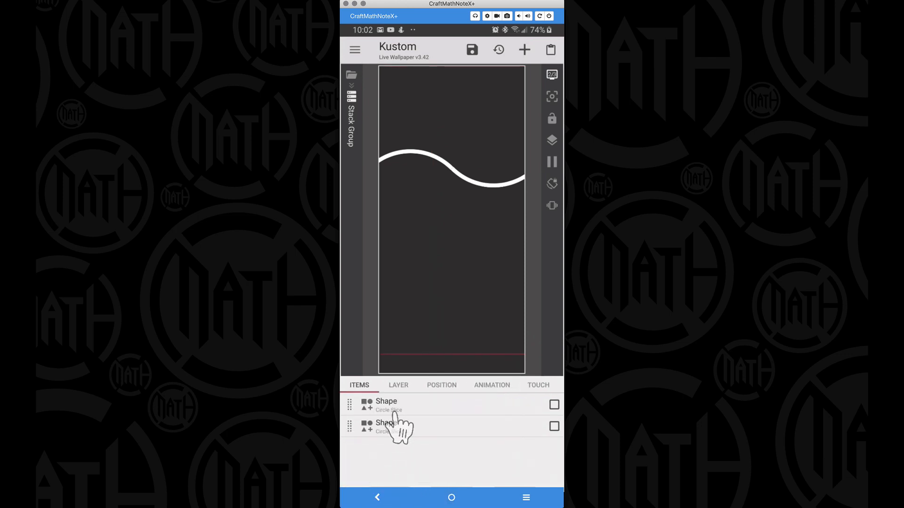
left_click(398, 385)
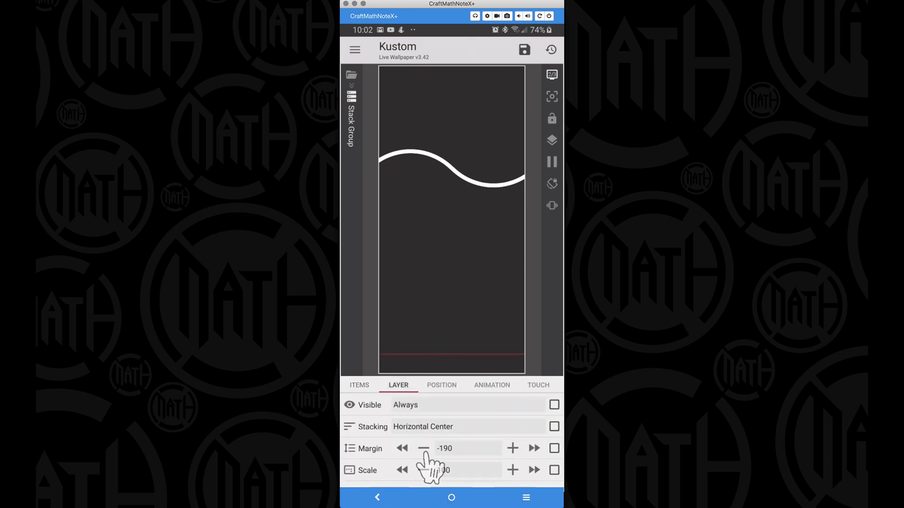
left_click(377, 497)
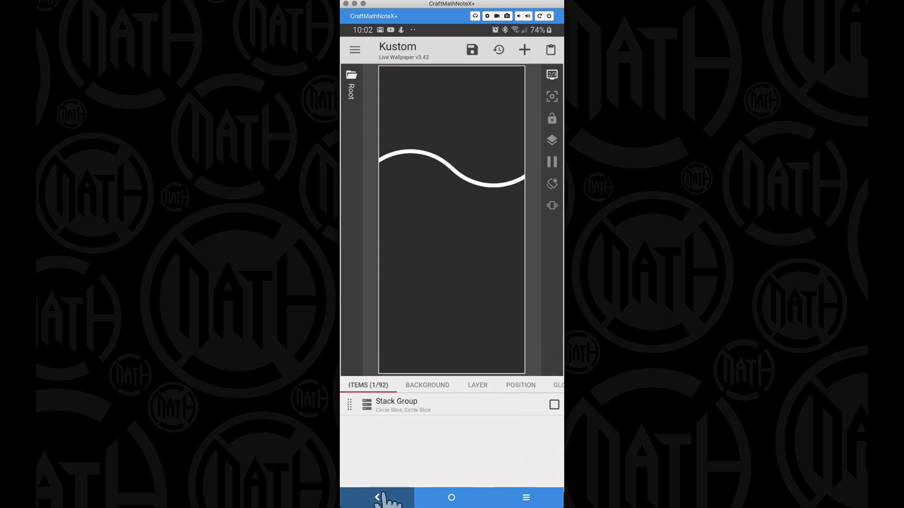
left_click(396, 405)
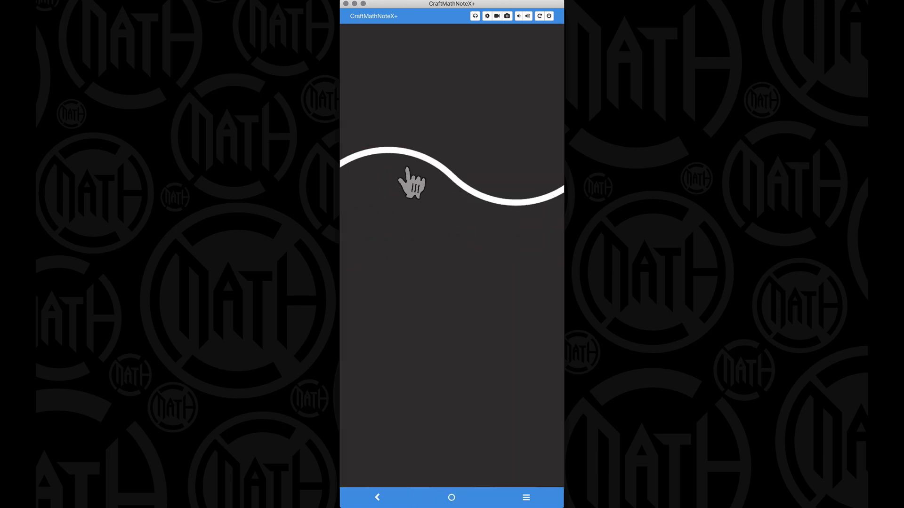
mouse_move(455, 191)
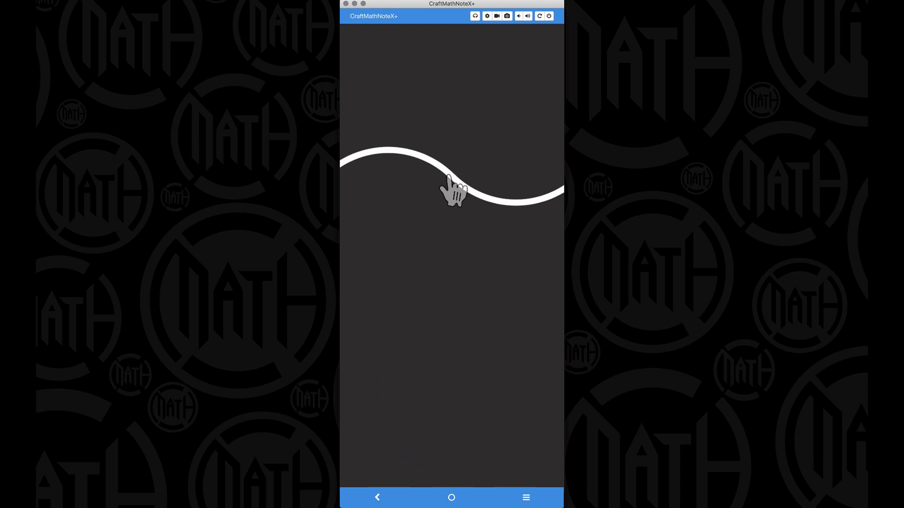
mouse_move(497, 307)
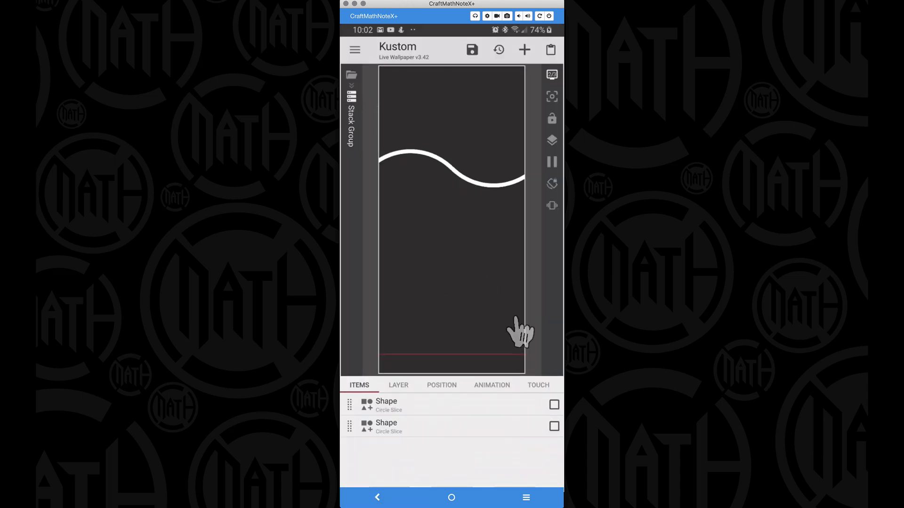
Duplicate the arc shapes until the group holds six Circle Slices, then return to Root.
left_click(552, 404)
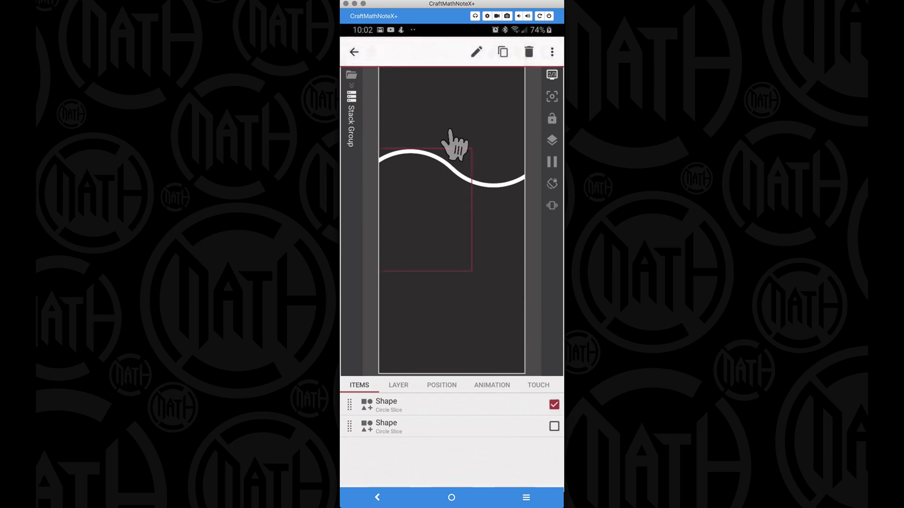
left_click(552, 52)
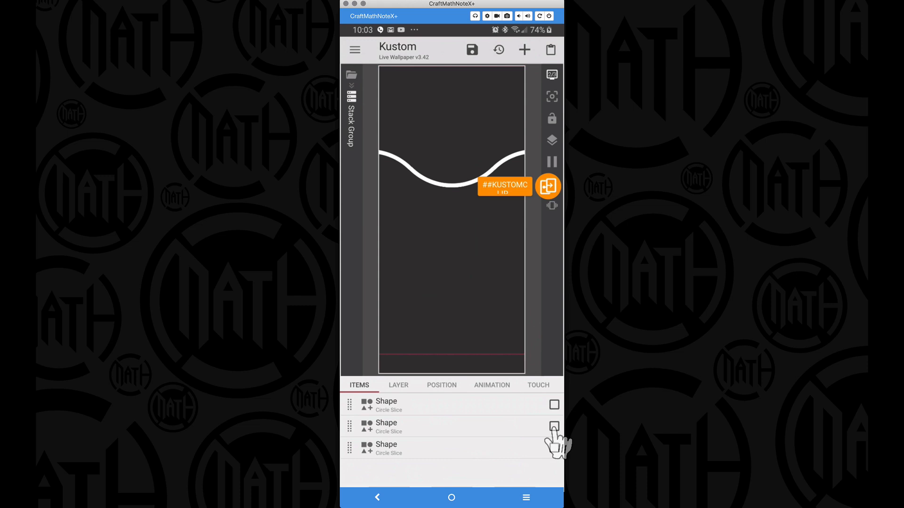
left_click(550, 49)
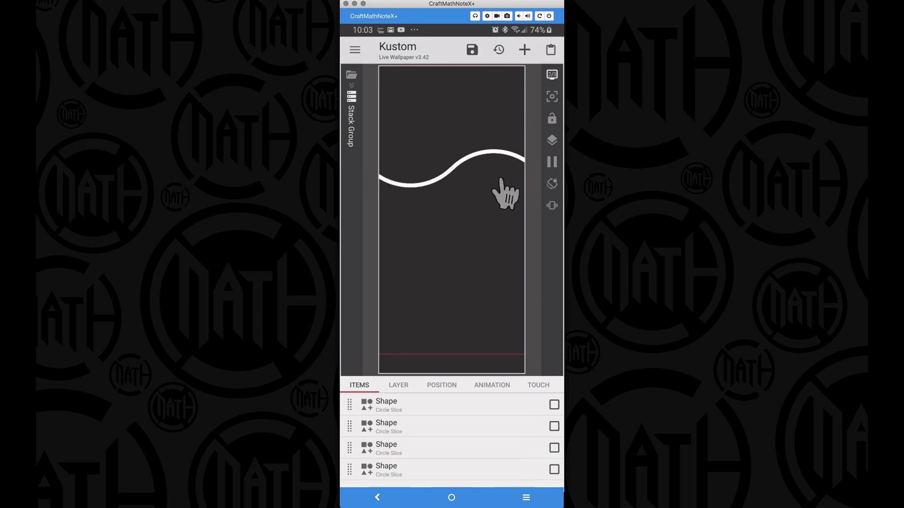
mouse_move(525, 202)
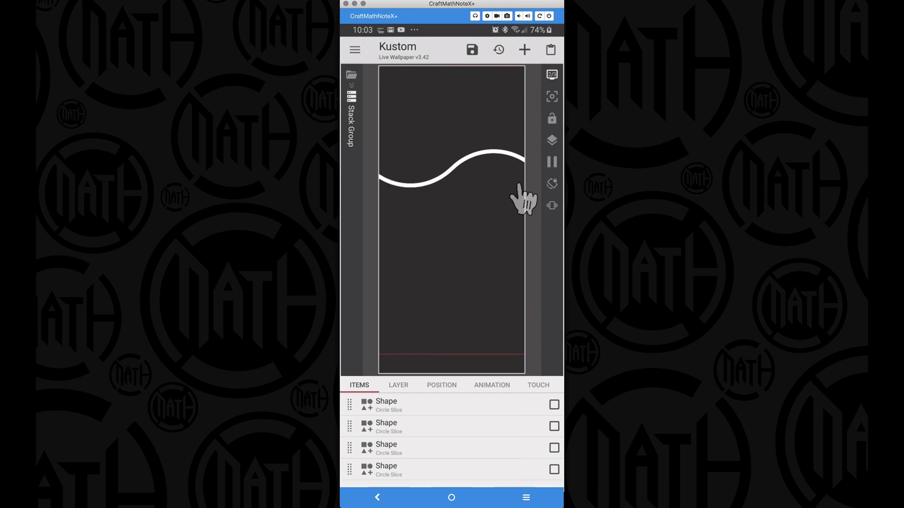
mouse_move(416, 184)
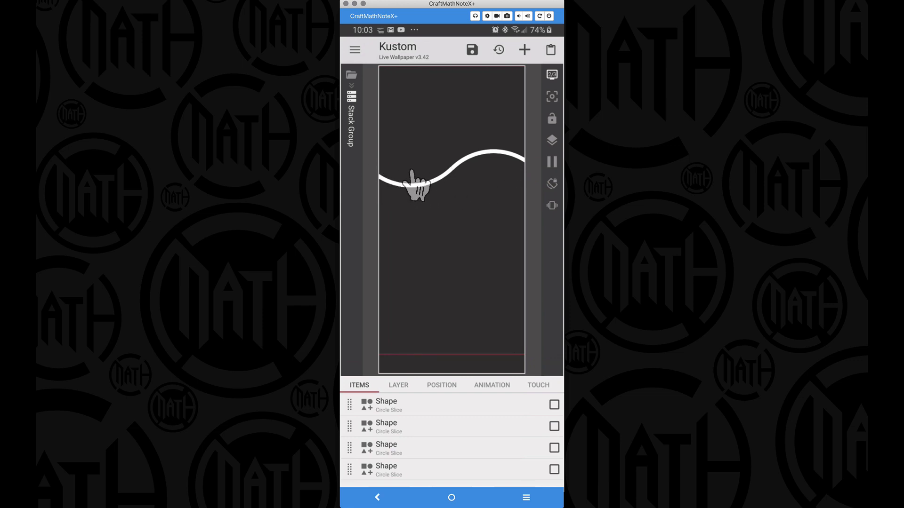
mouse_move(490, 184)
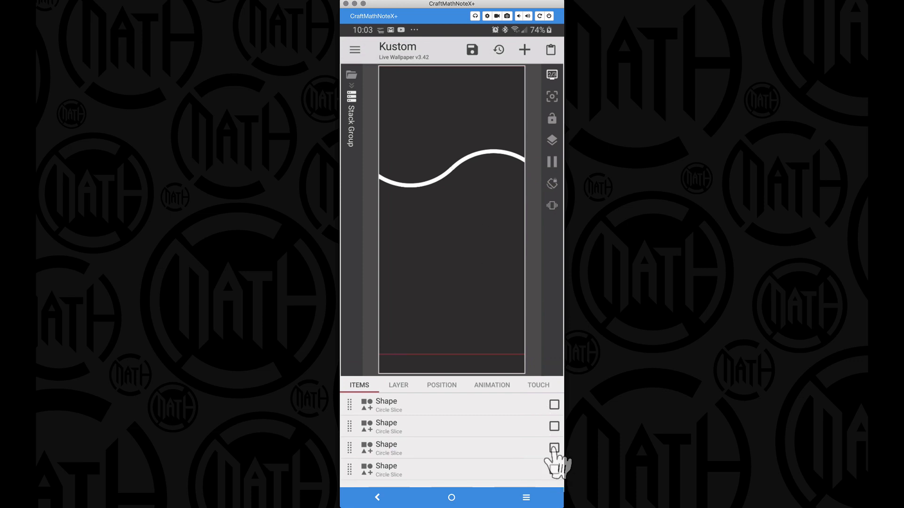
left_click(553, 449)
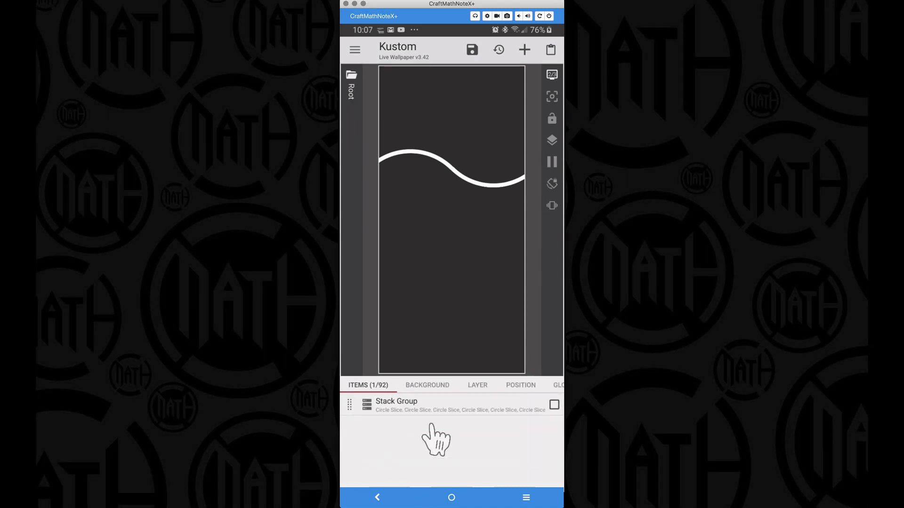
Shift the stack group's XOffset to -820 on the Position tab.
left_click(396, 405)
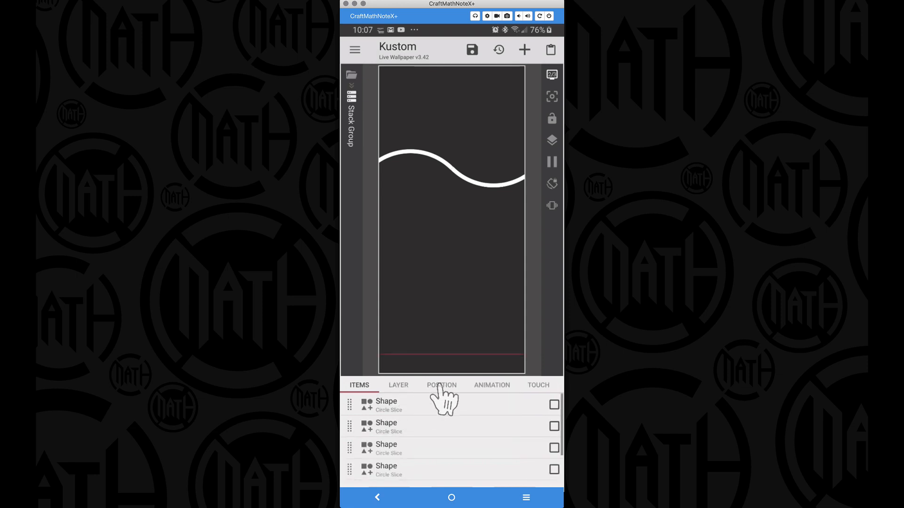
left_click(441, 385)
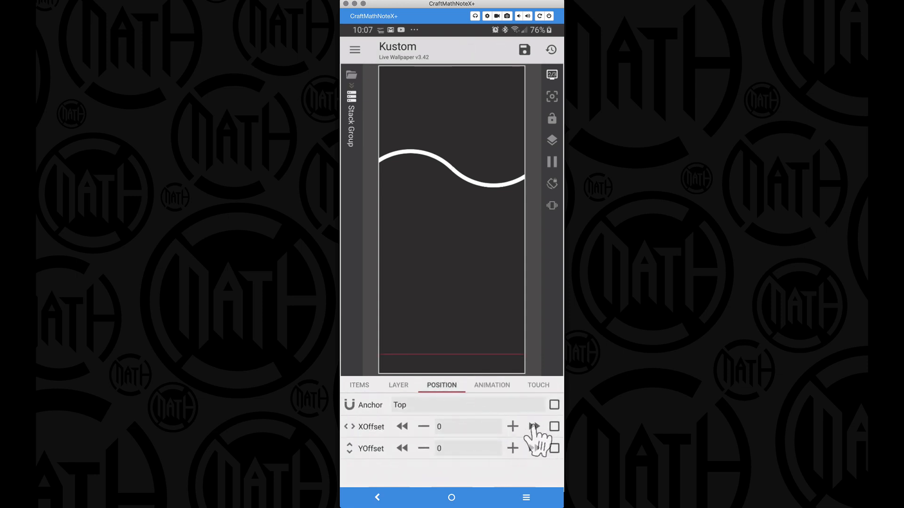
left_click(532, 426)
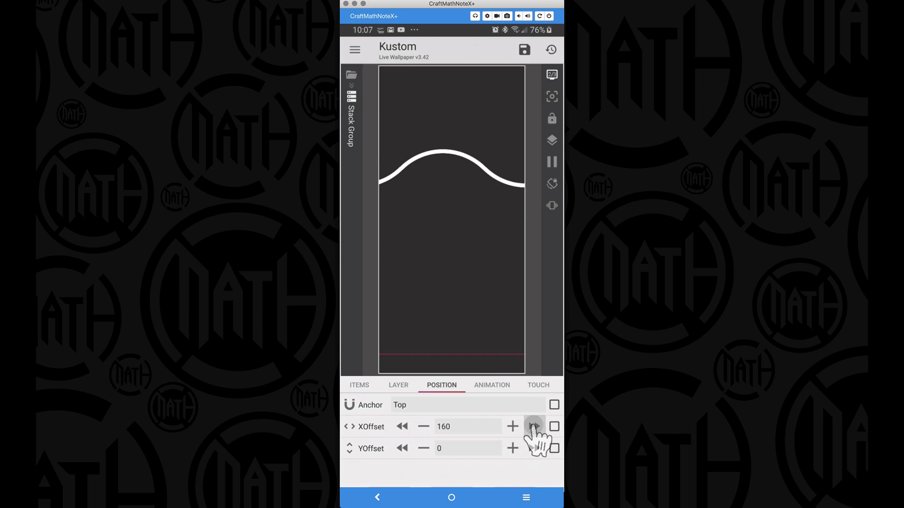
left_click(511, 426)
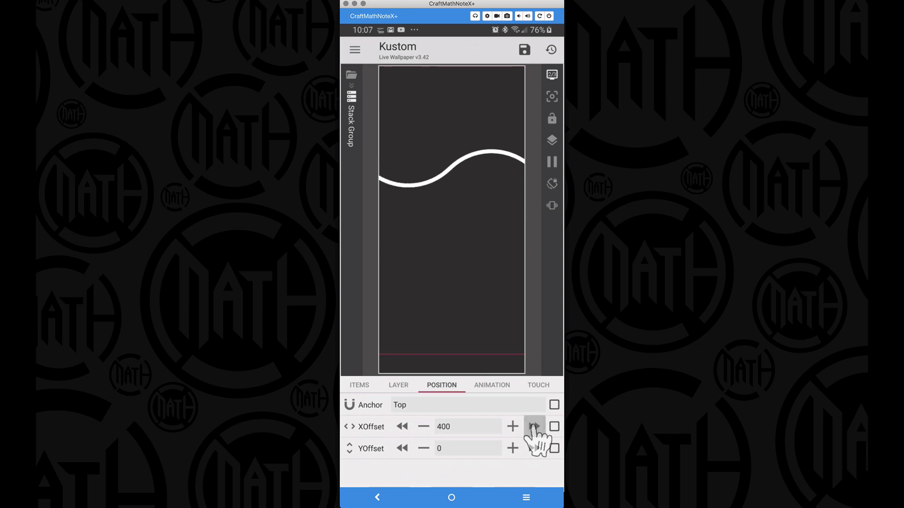
left_click(533, 426)
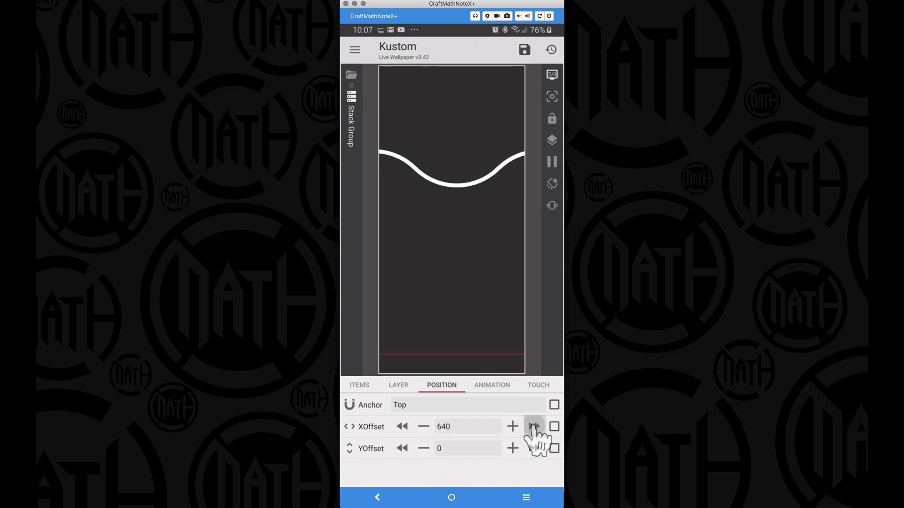
left_click(401, 427)
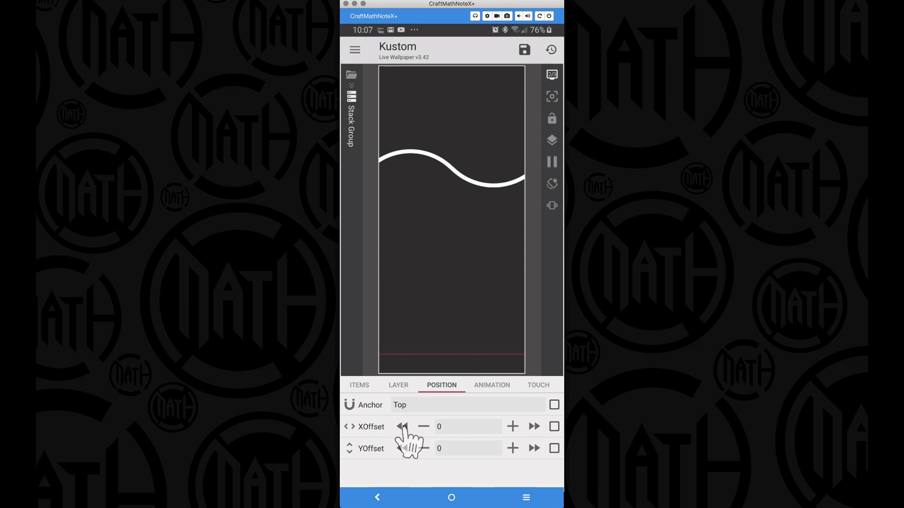
left_click(402, 426)
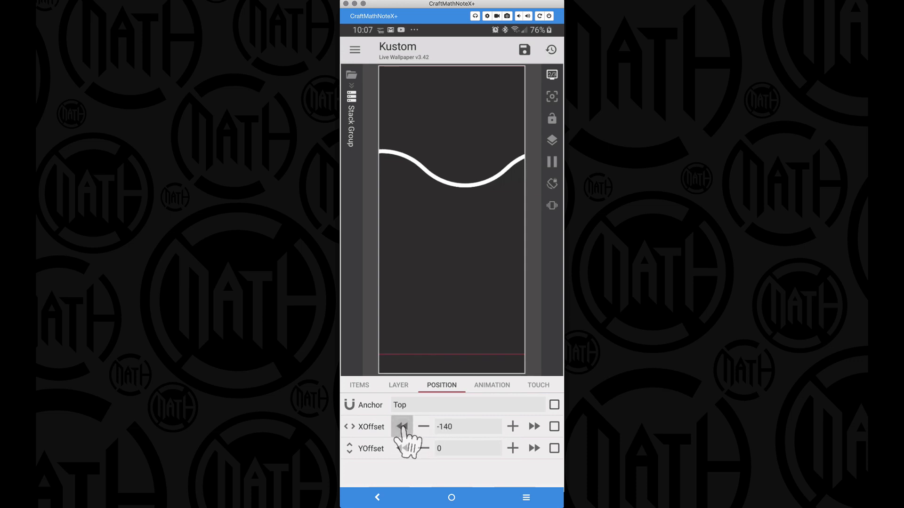
left_click(402, 426)
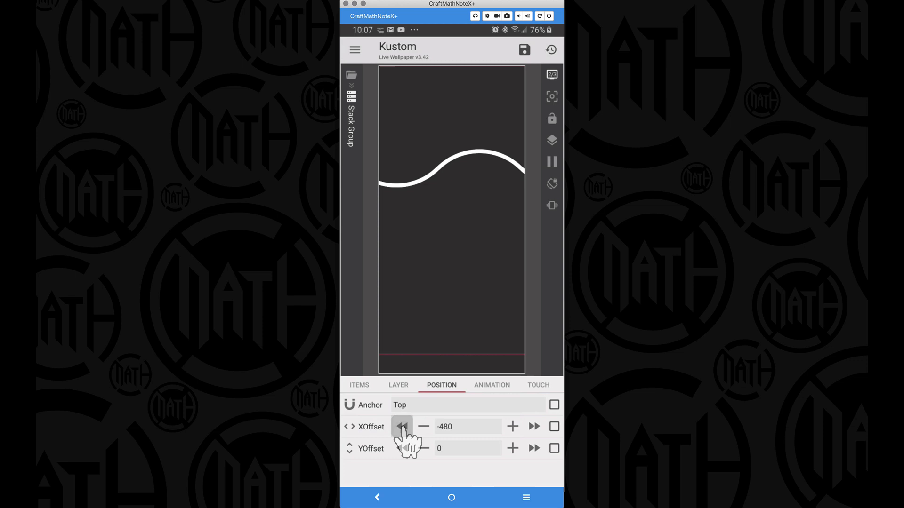
left_click(401, 426)
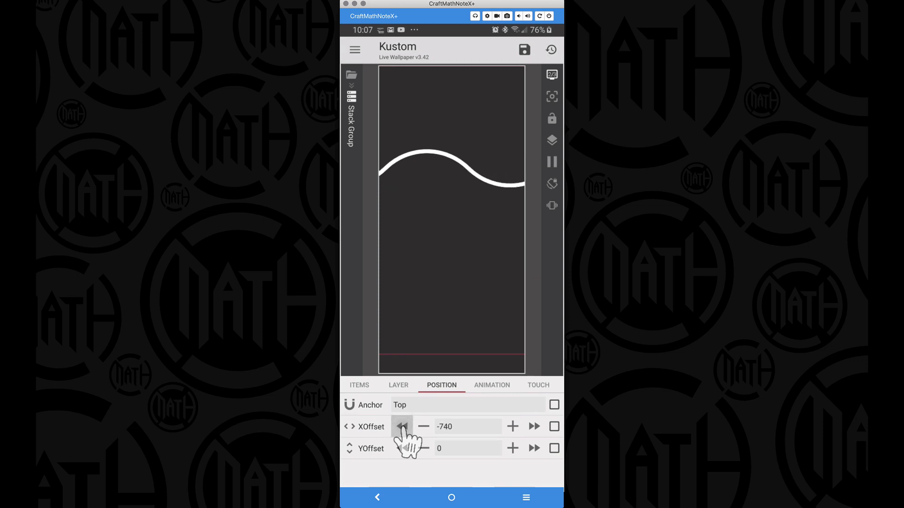
left_click(401, 427)
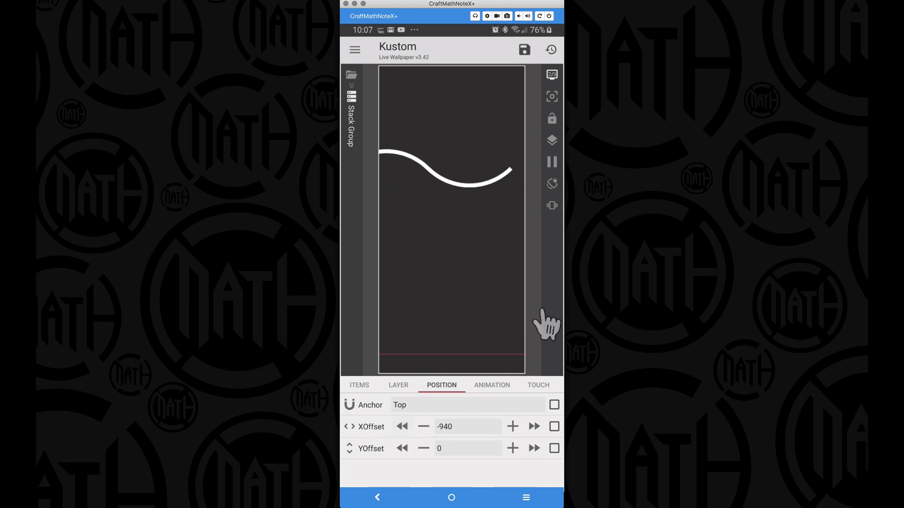
left_click(532, 426)
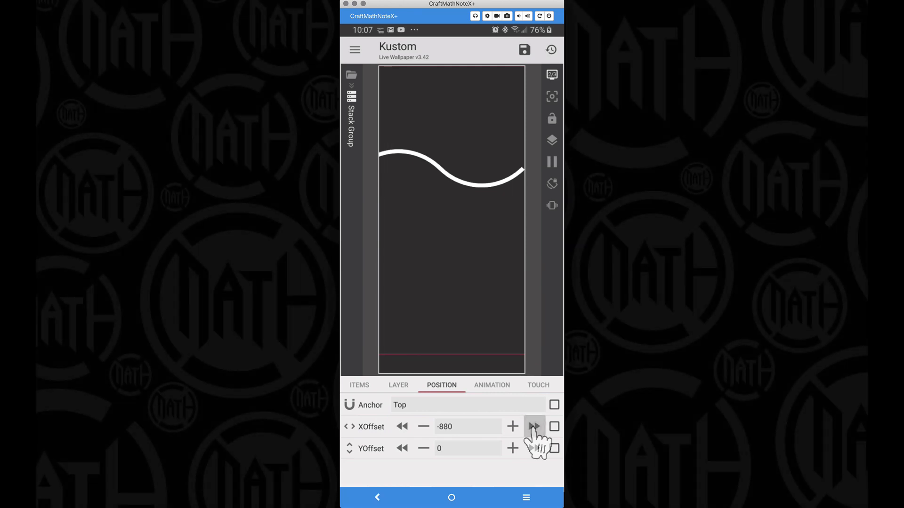
left_click(533, 427)
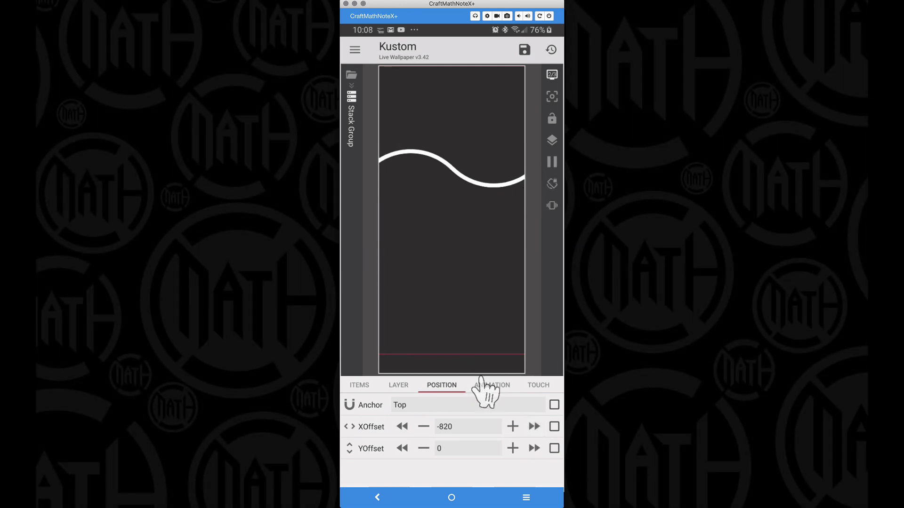
Add a Loop-triggered Scroll animation with Straight easing to the wave group.
left_click(492, 385)
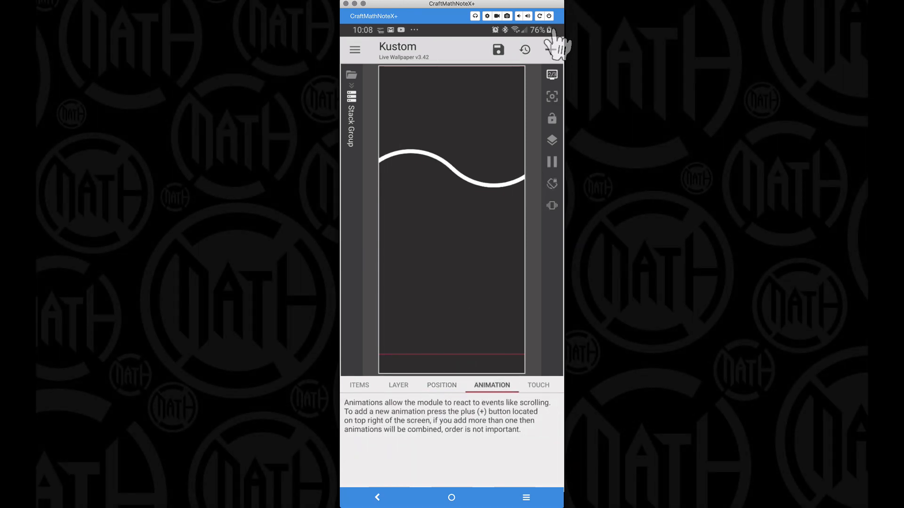
left_click(552, 49)
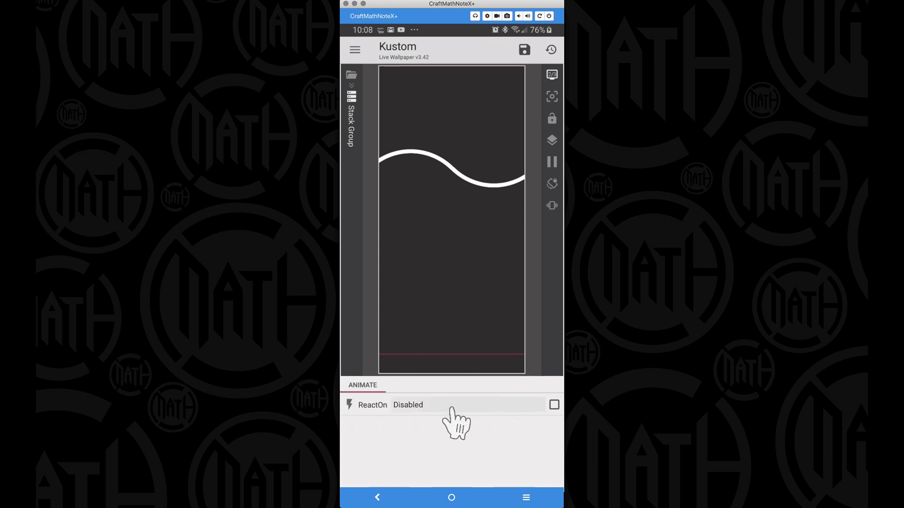
left_click(408, 405)
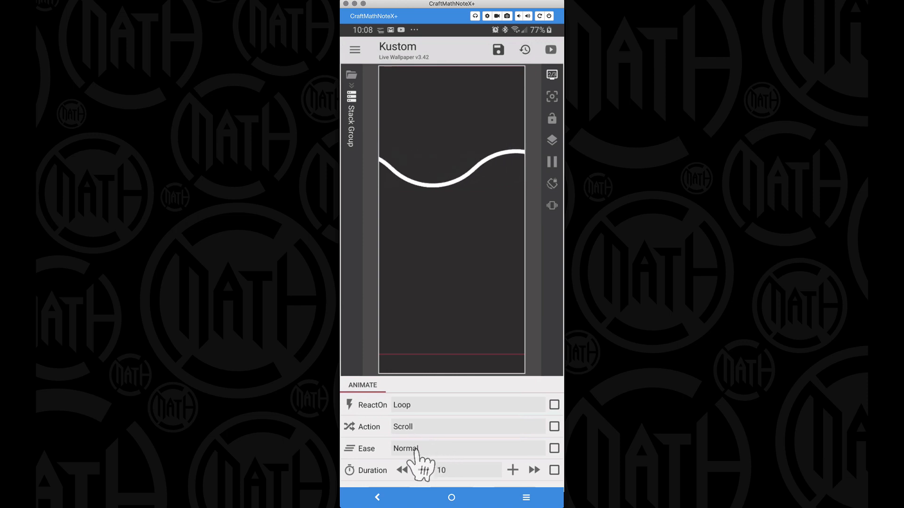
left_click(409, 448)
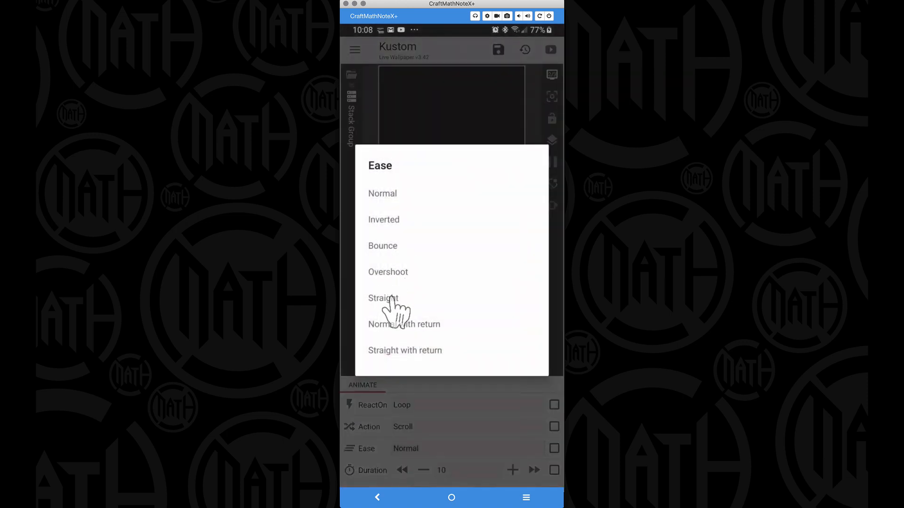
left_click(383, 298)
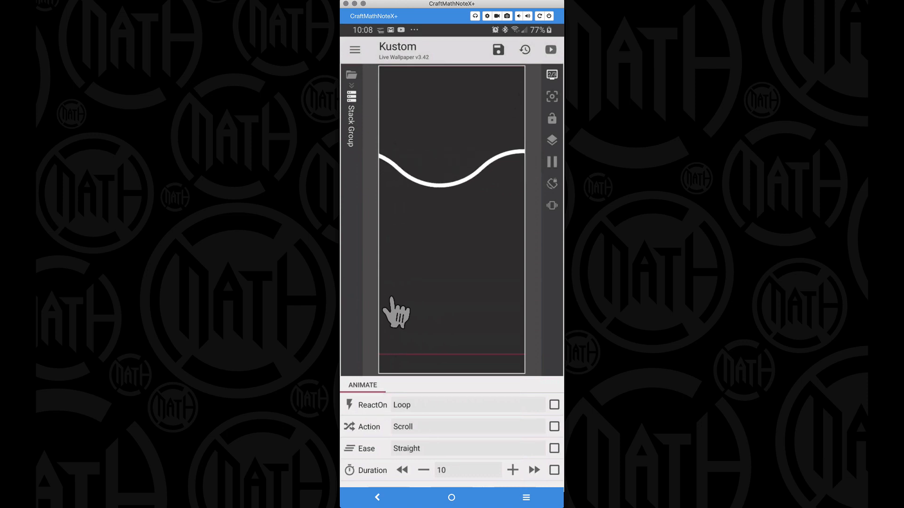
mouse_move(429, 461)
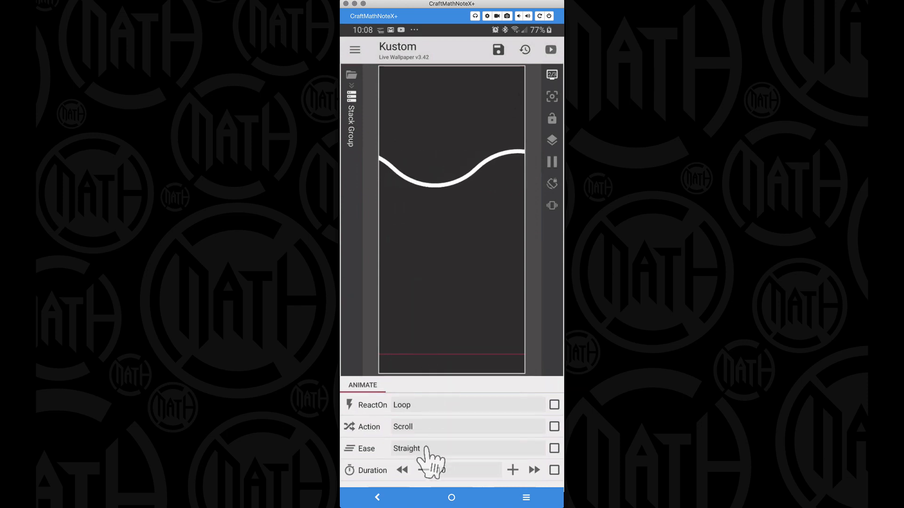
scroll("down", 3)
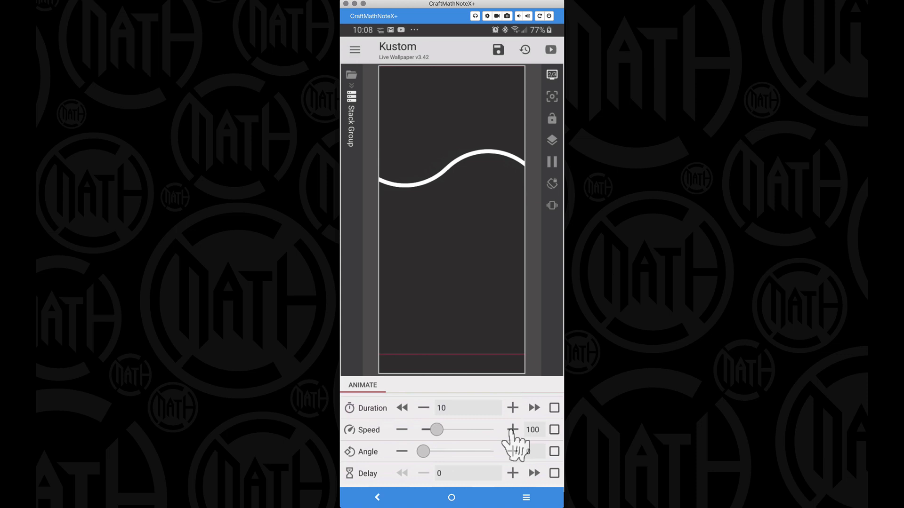
Raise the scroll animation's Speed to 115, with Duration at 40.
left_click(511, 429)
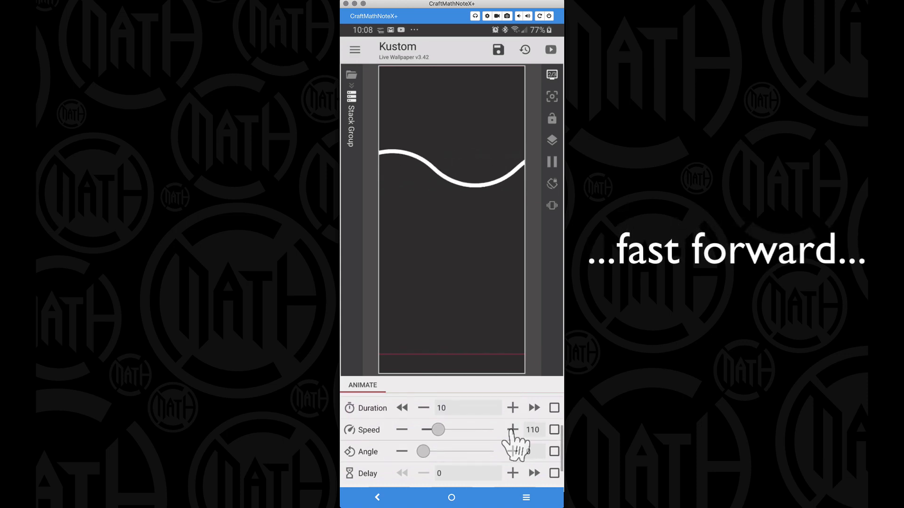
left_click(512, 430)
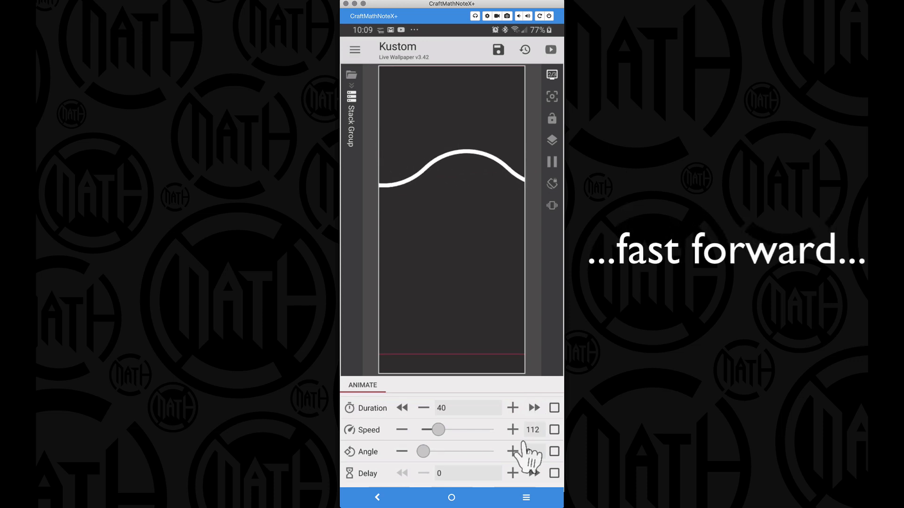
left_click(512, 429)
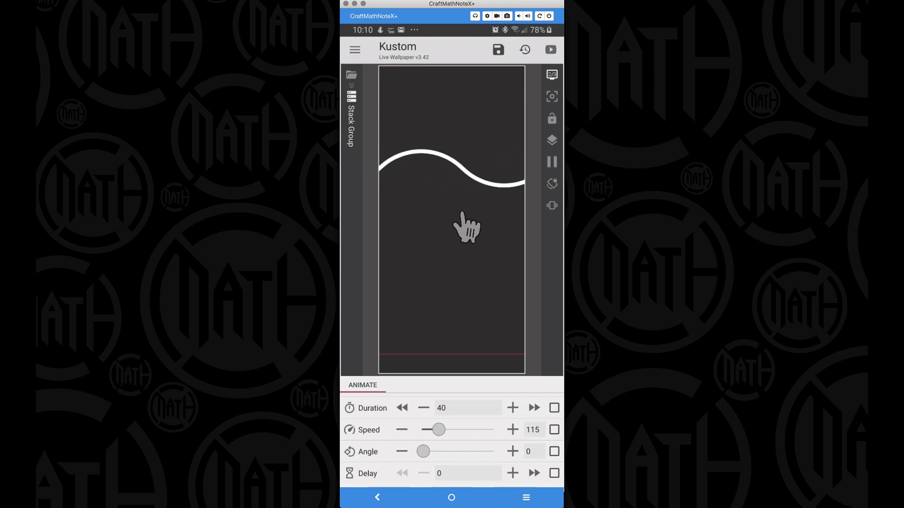
Bring the scroll animation Duration down to 5, keeping speed 115, and save the preset.
left_click(402, 408)
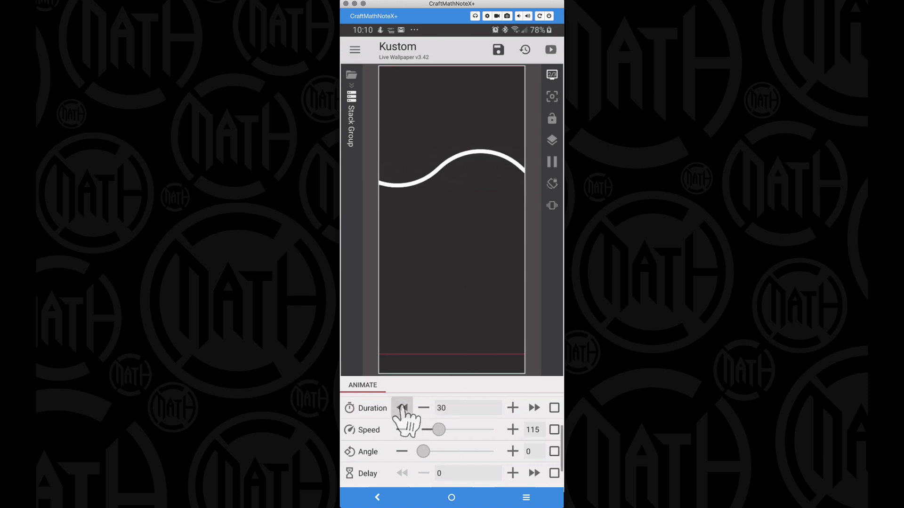
left_click(424, 408)
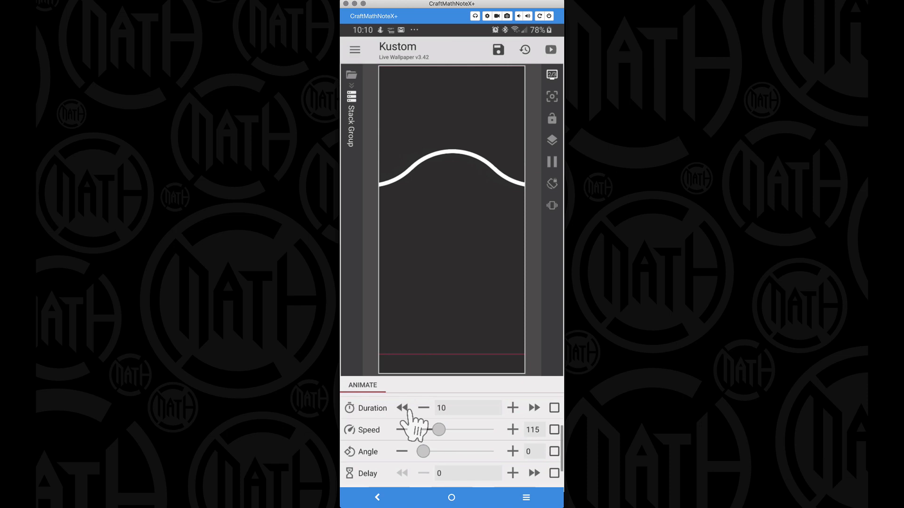
left_click(424, 408)
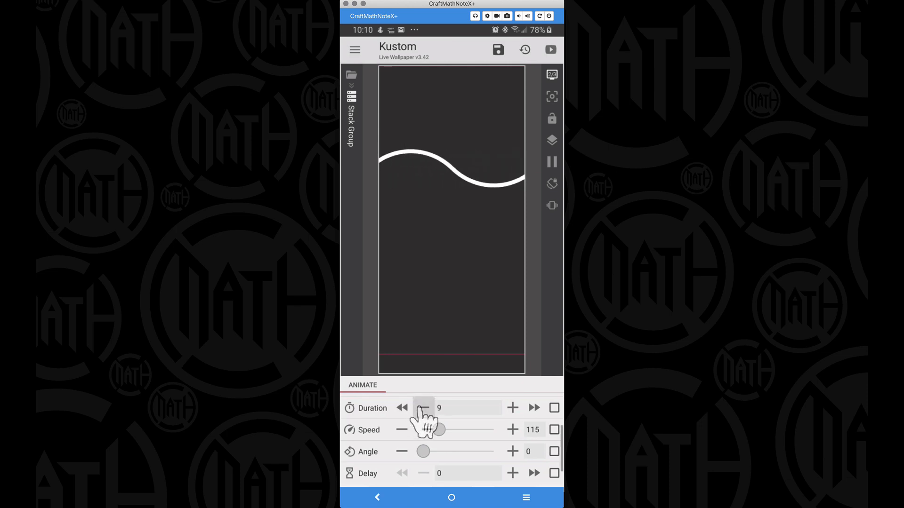
left_click(401, 407)
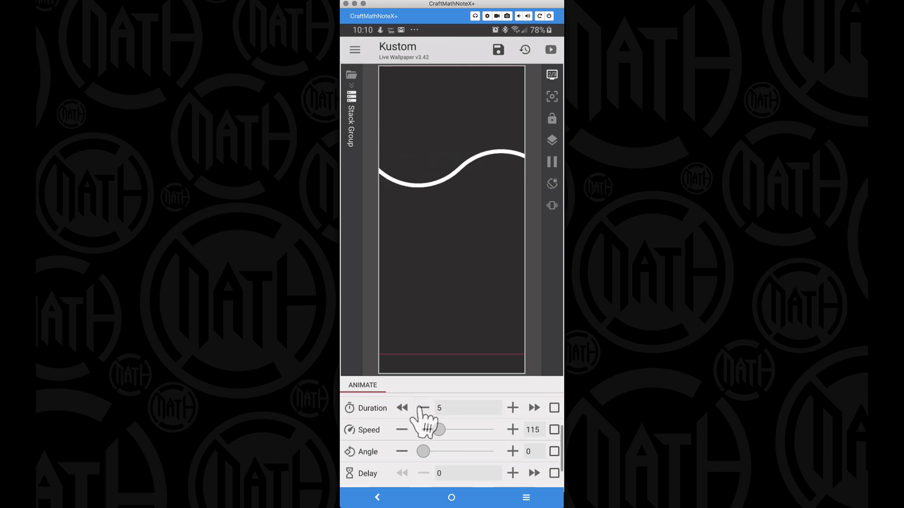
left_click(497, 50)
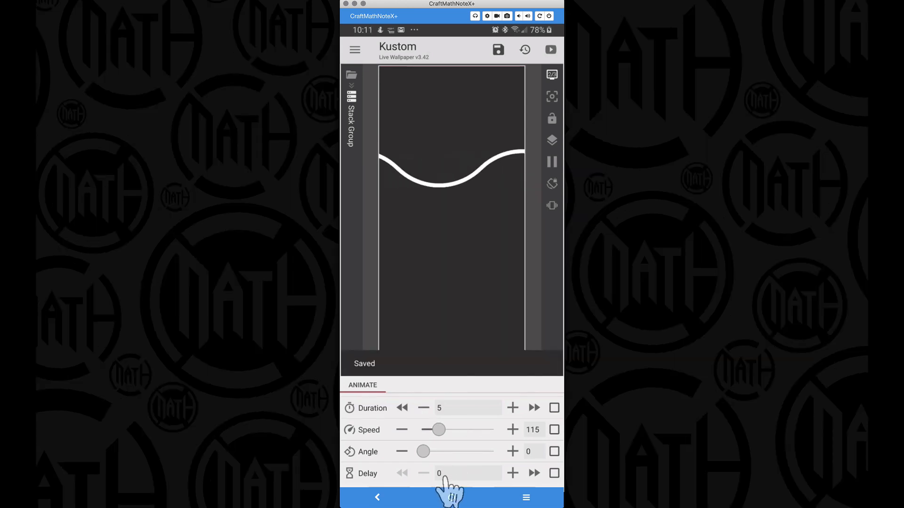